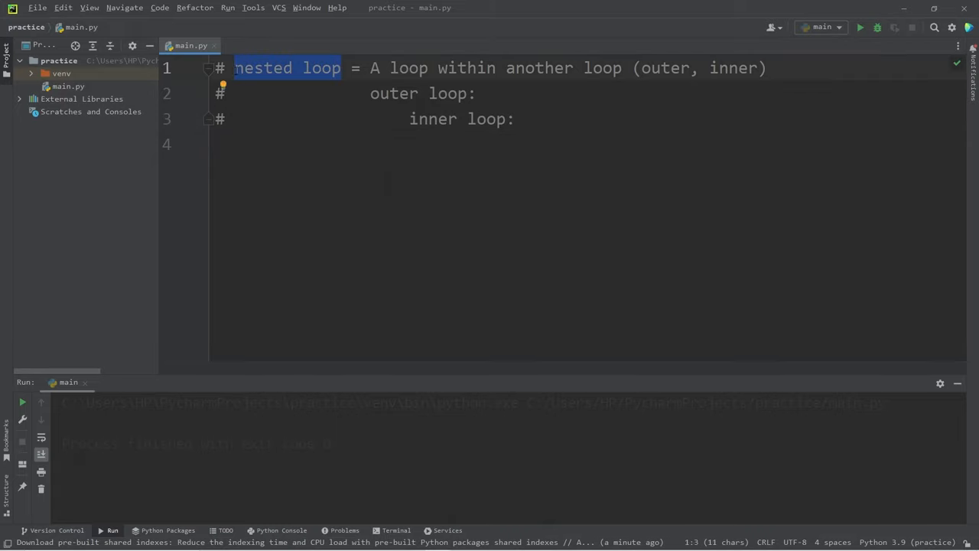
Write a loop header 'for x in range(1, 10):' in main.py.
{"action": "left_click", "coordinate": [343, 67]}
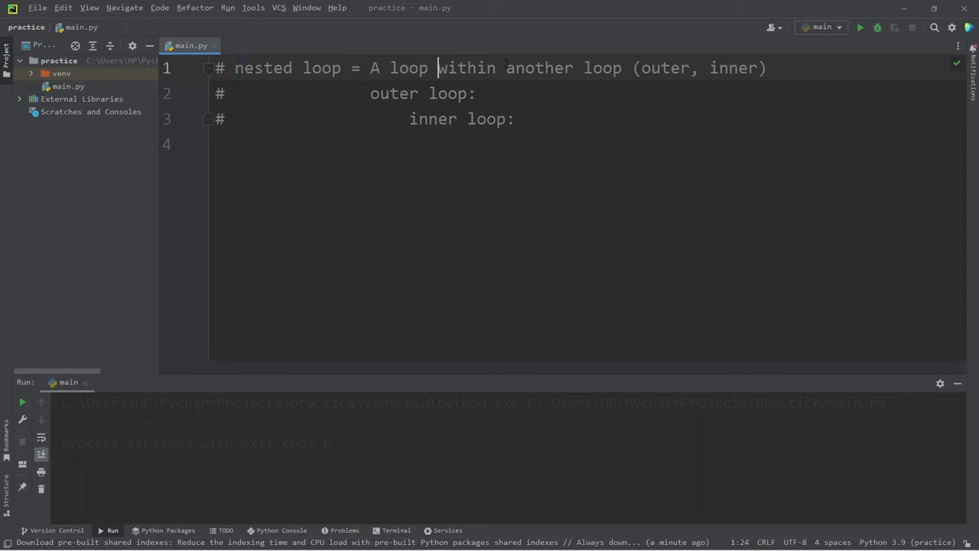
{"action": "left_click", "coordinate": [392, 93]}
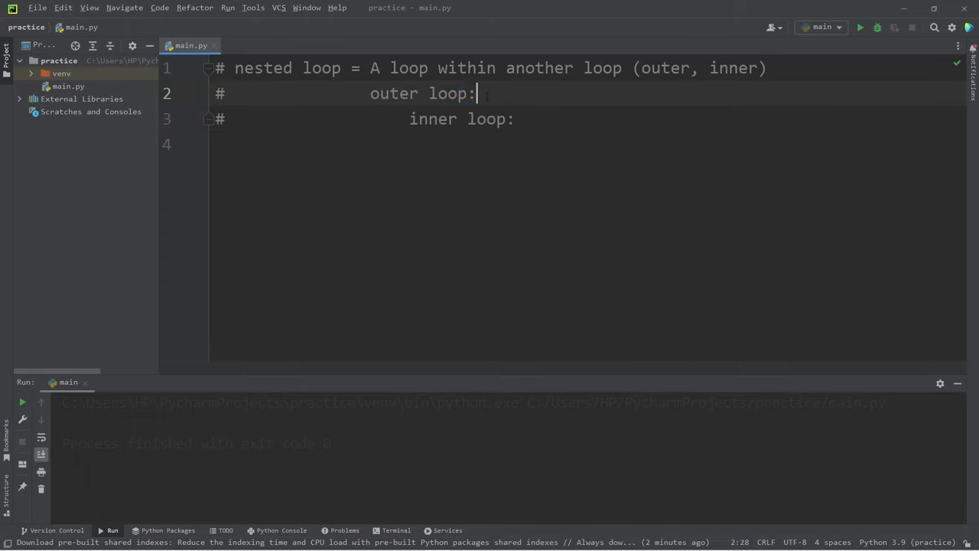
{"action": "left_click_drag", "start_coordinate": [370, 93], "coordinate": [474, 93]}
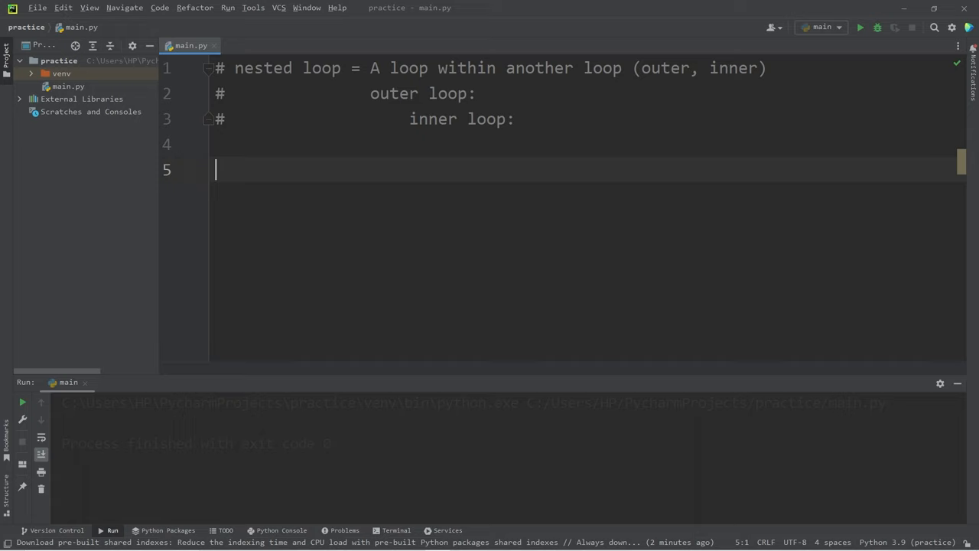
{"action": "type", "text": "for"}
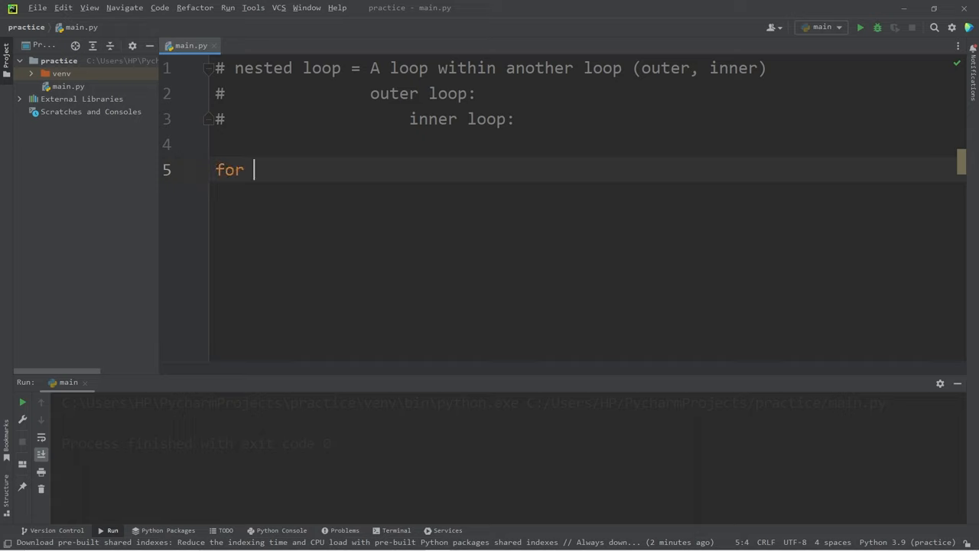
{"action": "type", "text": "x"}
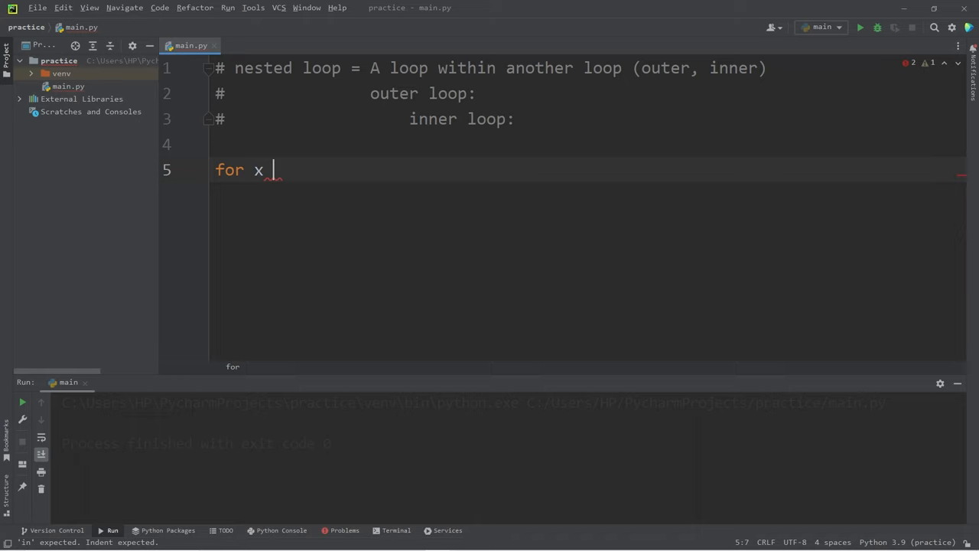
{"action": "type", "text": "in range()"}
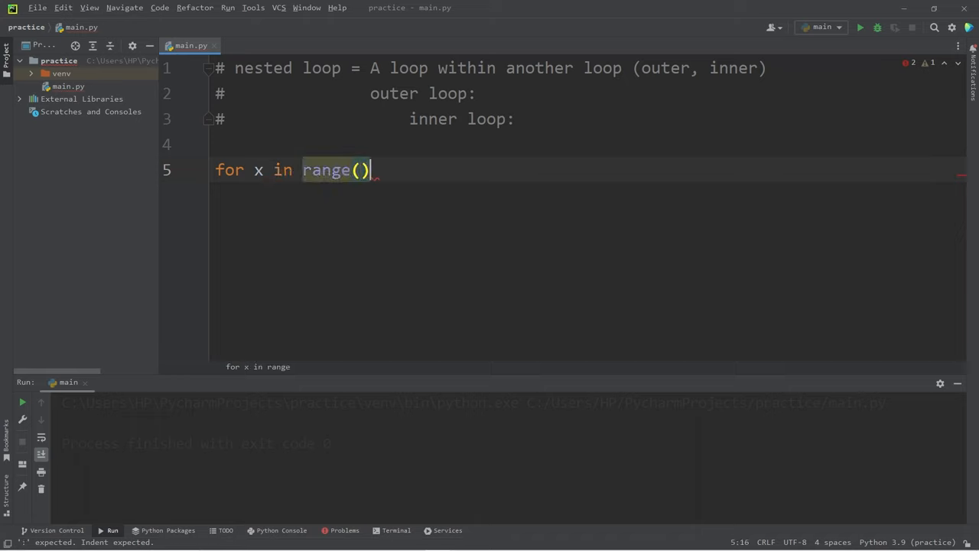
{"action": "type", "text": "1, 10"}
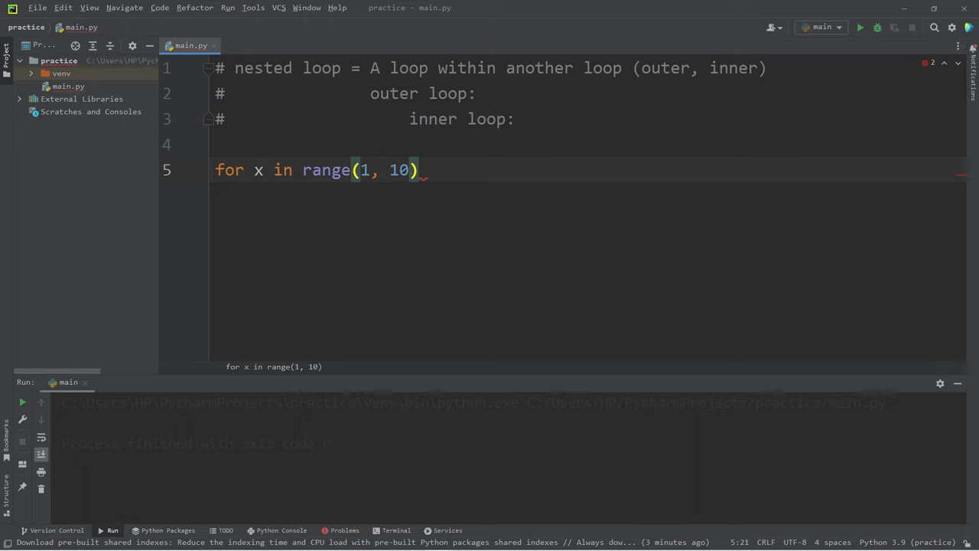
Add print(x) inside the loop and run it so 1 through 9 print on separate lines.
{"action": "double_click", "coordinate": [398, 170]}
{"action": "type", "text": ":"}
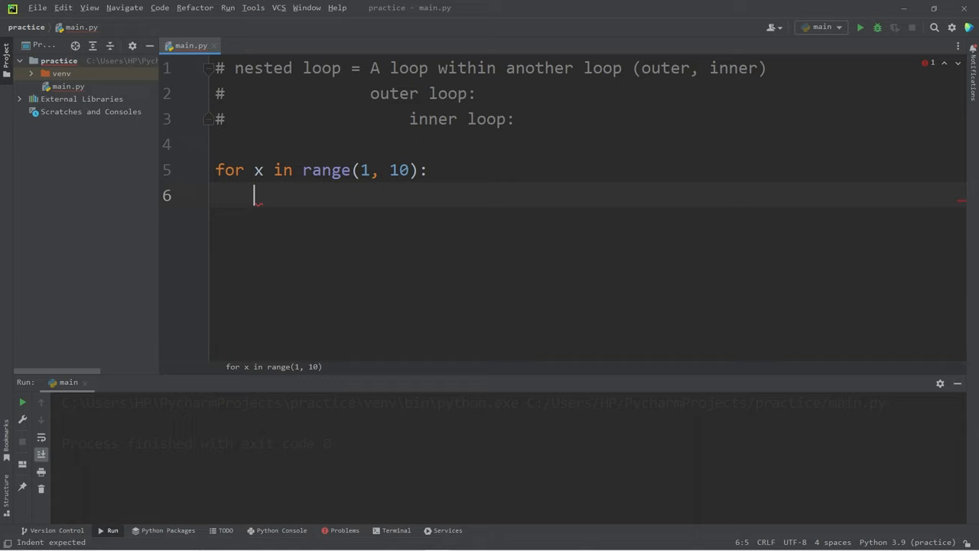
{"action": "type", "text": "print("}
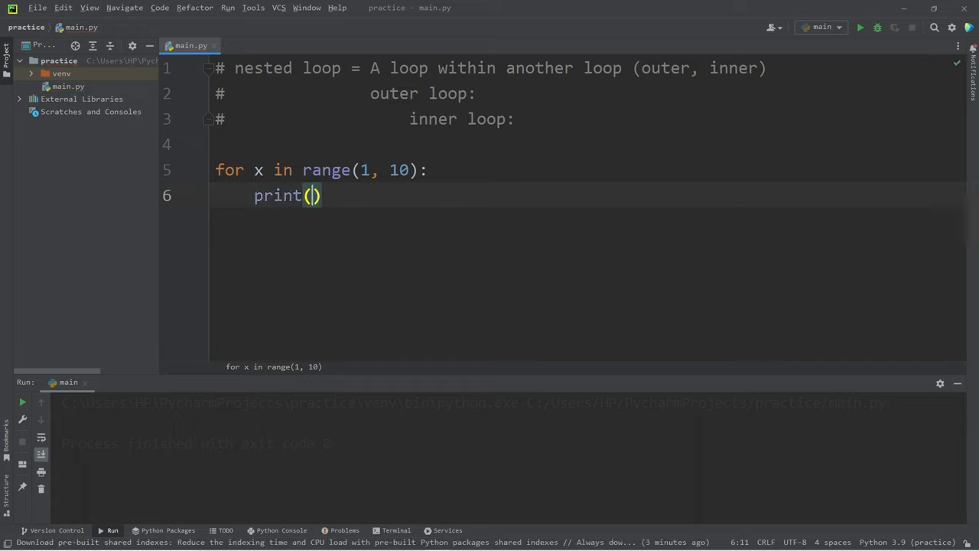
{"action": "type", "text": "x"}
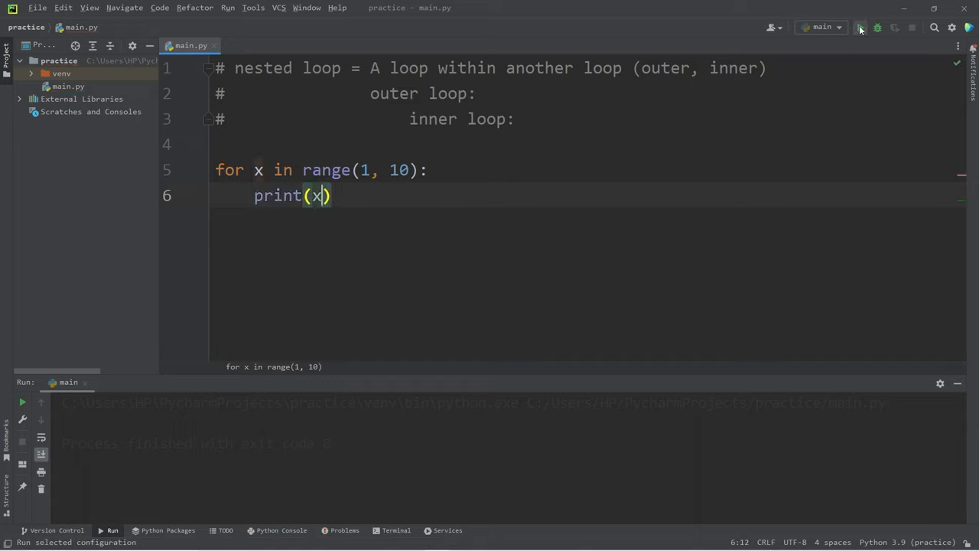
{"action": "left_click", "coordinate": [860, 28]}
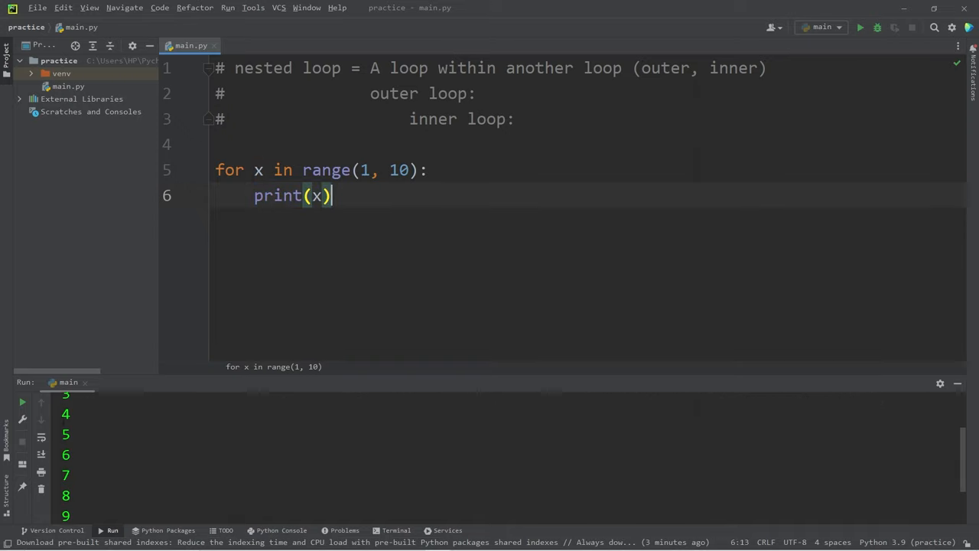
Change the call to print(x, end="") after trying "\n", and run so 123456789 prints on one line.
{"action": "left_click", "coordinate": [859, 28]}
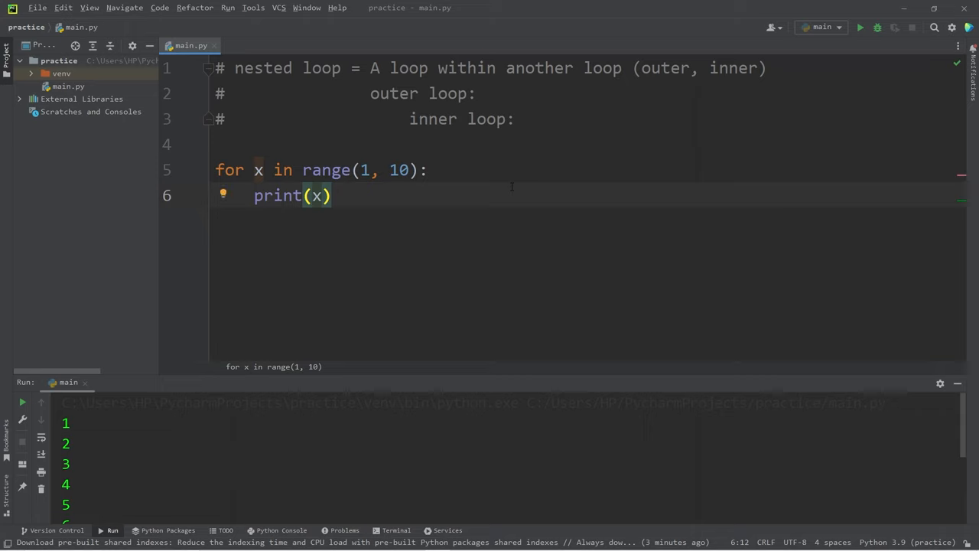
{"action": "type", "text": ", end"}
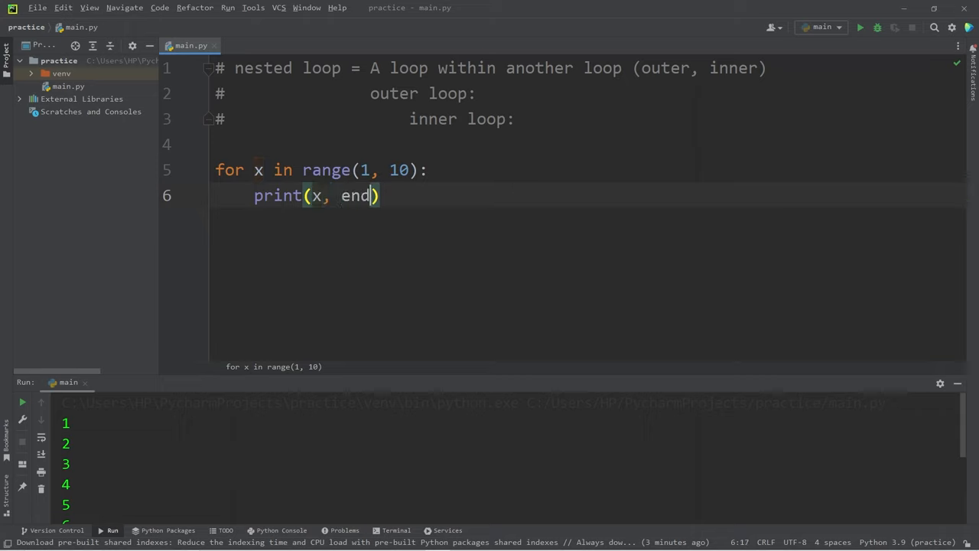
{"action": "type", "text": "=\""}
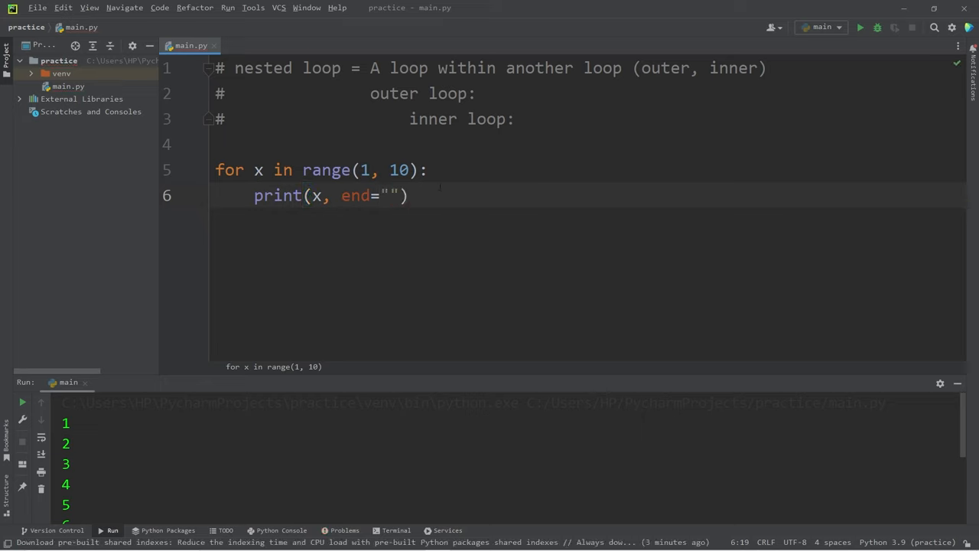
{"action": "type", "text": "\\n"}
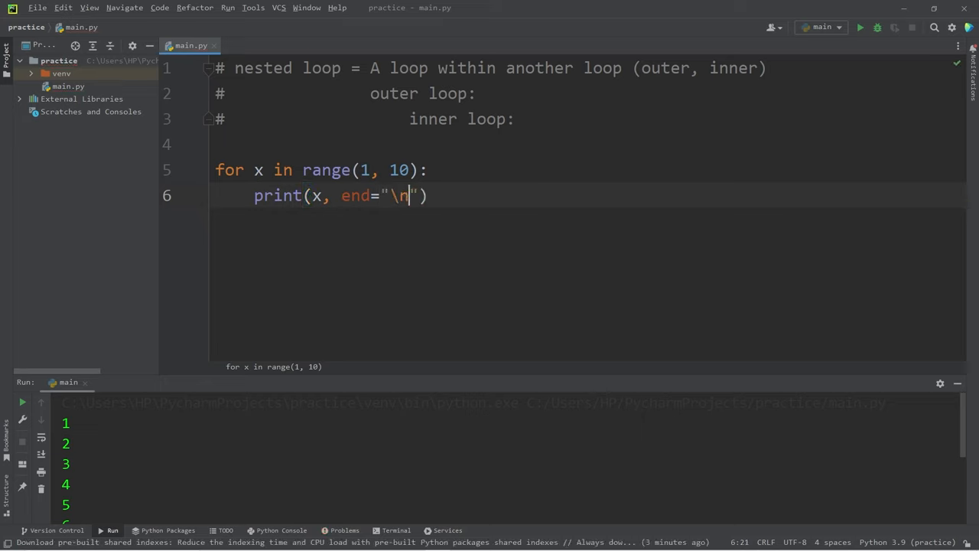
{"action": "key", "text": "BackSpace"}
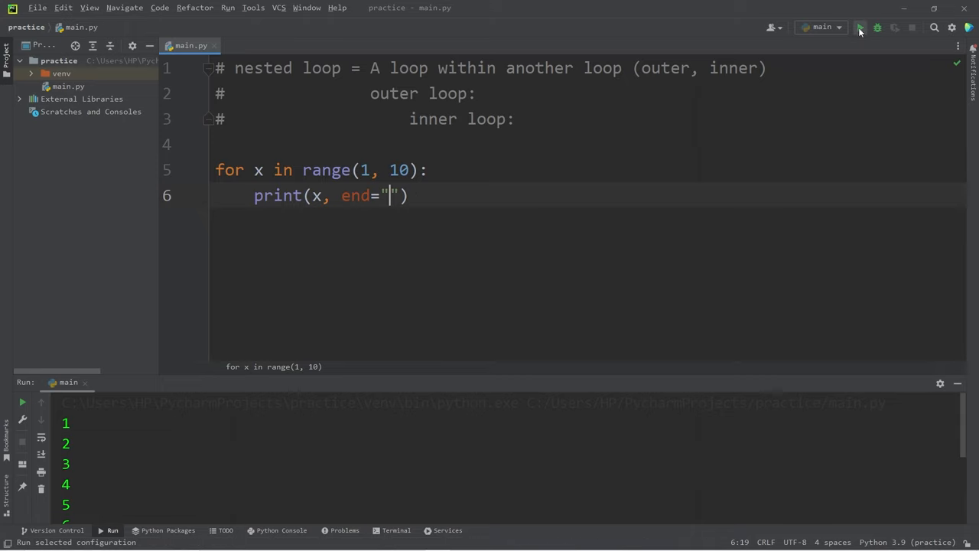
{"action": "left_click", "coordinate": [860, 28]}
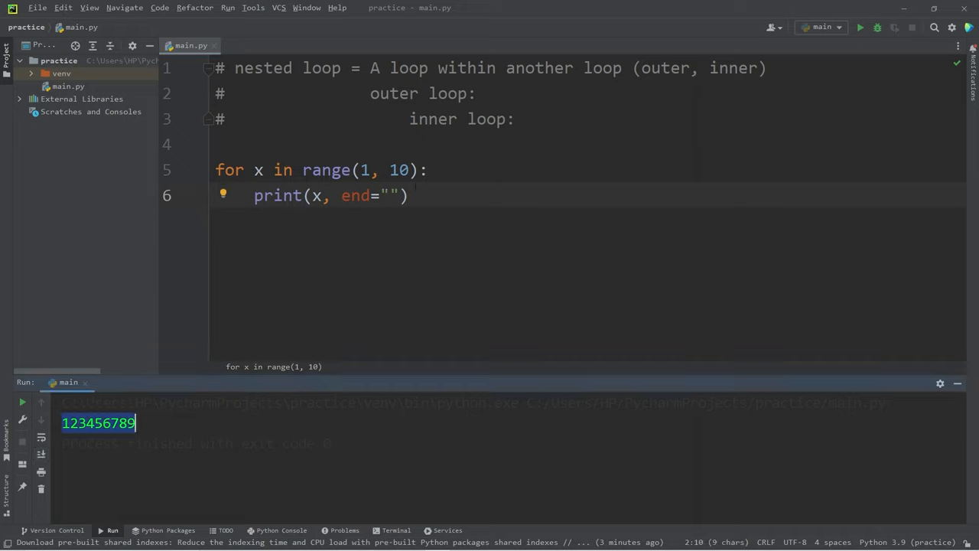
Try end=" " then restore end="", and select the whole for loop.
{"action": "left_click", "coordinate": [389, 195]}
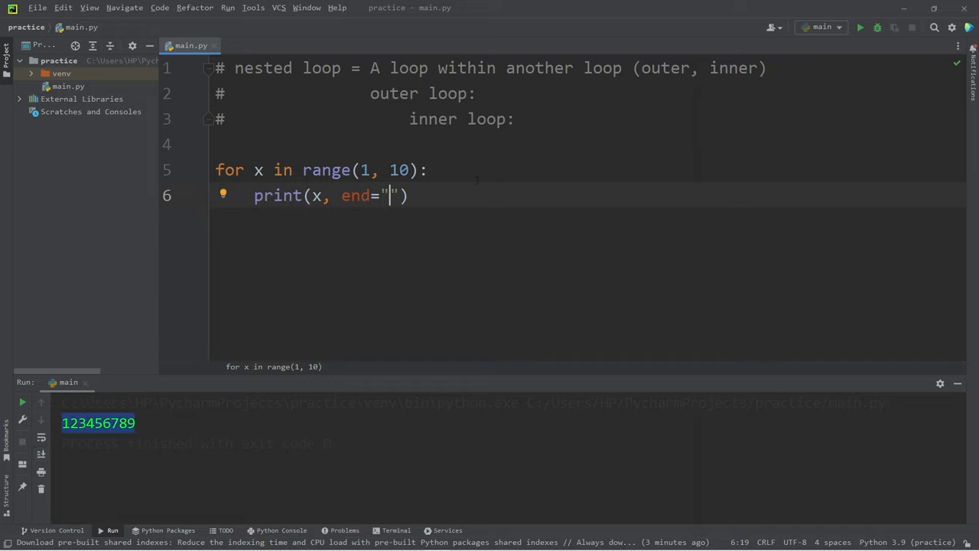
{"action": "type", "text": "\" \""}
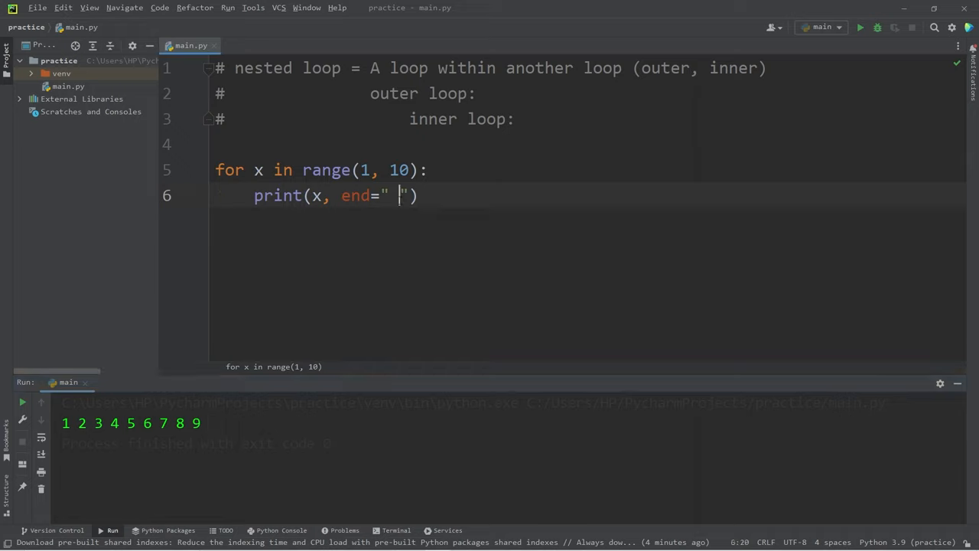
{"action": "key", "text": "Backspace"}
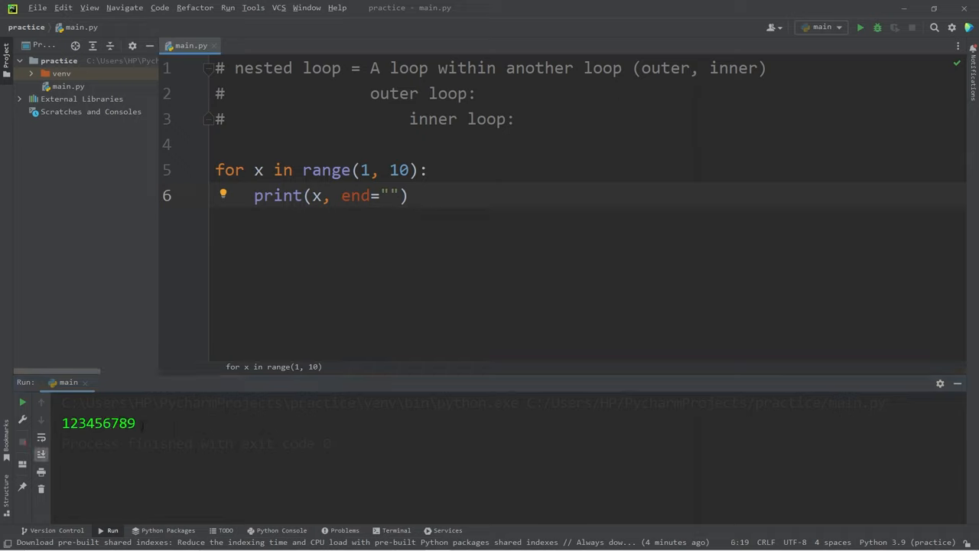
{"action": "left_click_drag", "start_coordinate": [215, 170], "coordinate": [409, 196]}
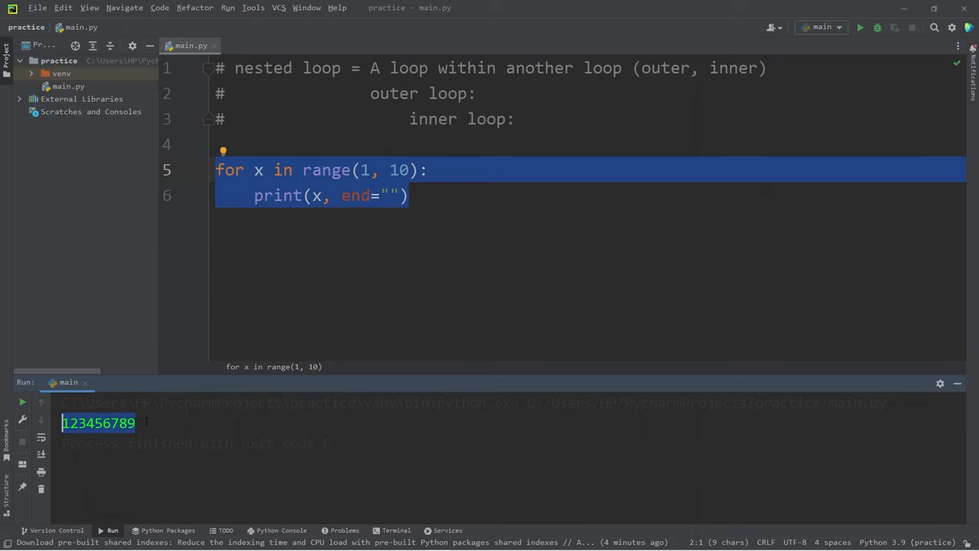
Add an outer loop 'for x in range(3):' on the line above the existing loop.
{"action": "left_click", "coordinate": [294, 144]}
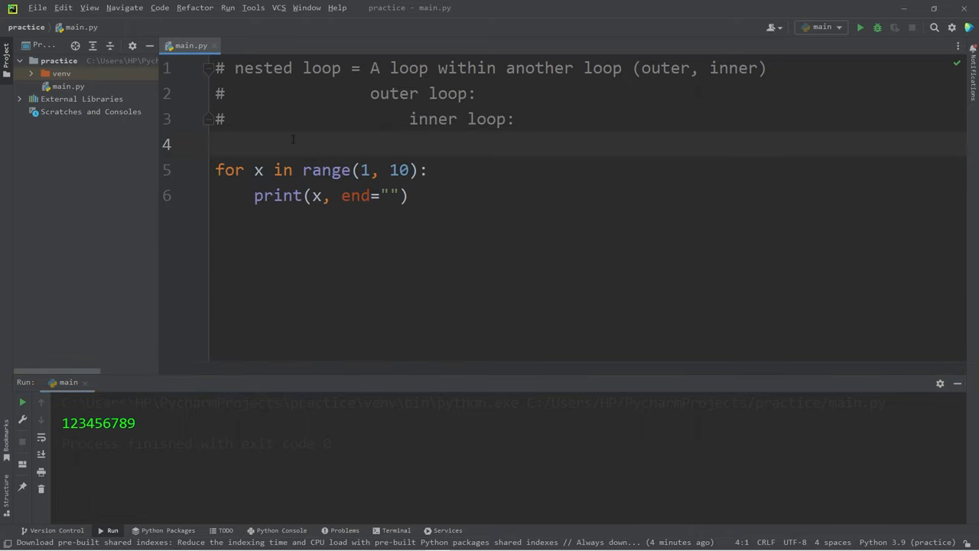
{"action": "type", "text": "for"}
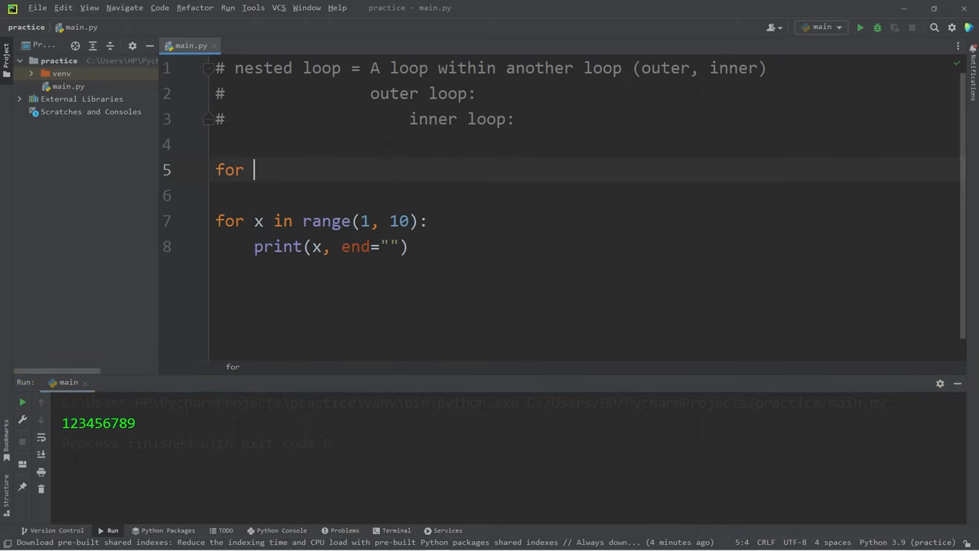
{"action": "type", "text": "x in range"}
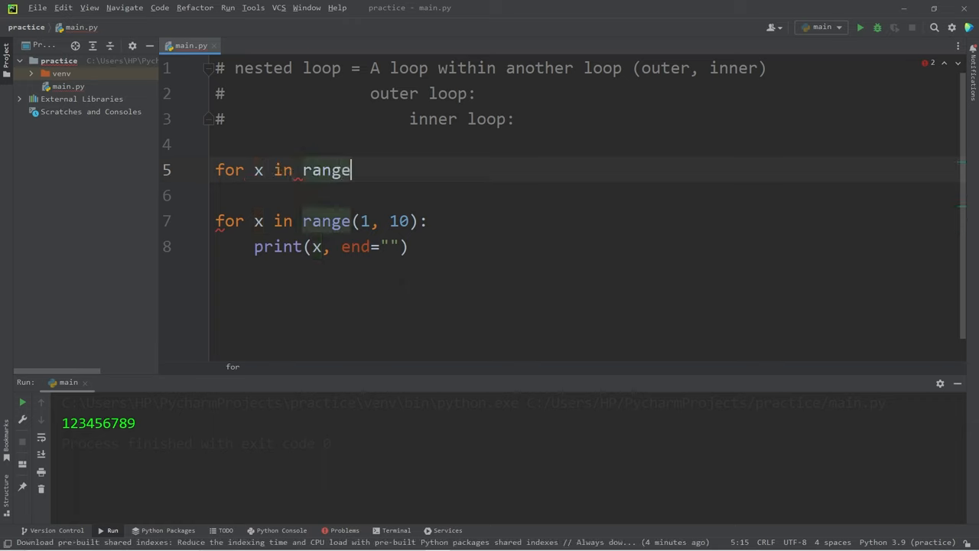
{"action": "type", "text": "(1, 4"}
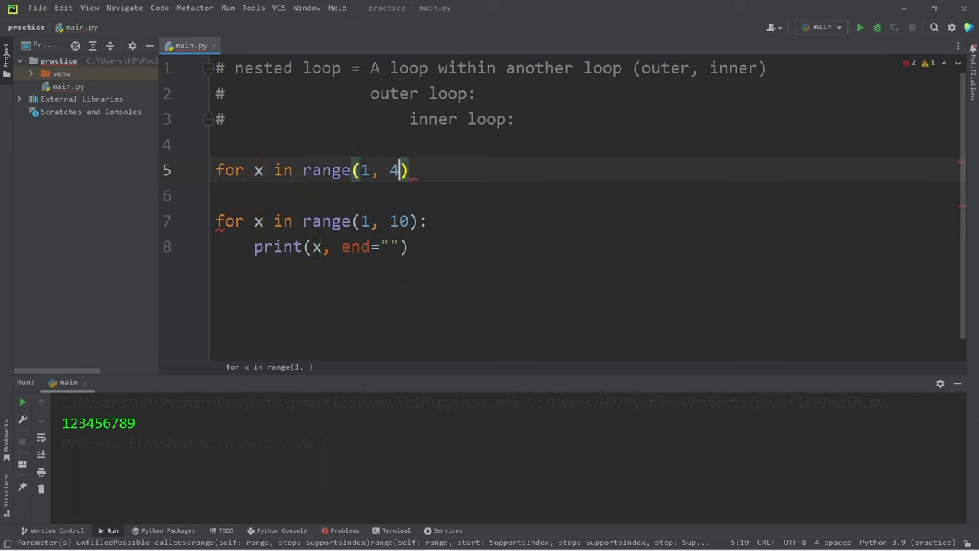
{"action": "type", "text": "3"}
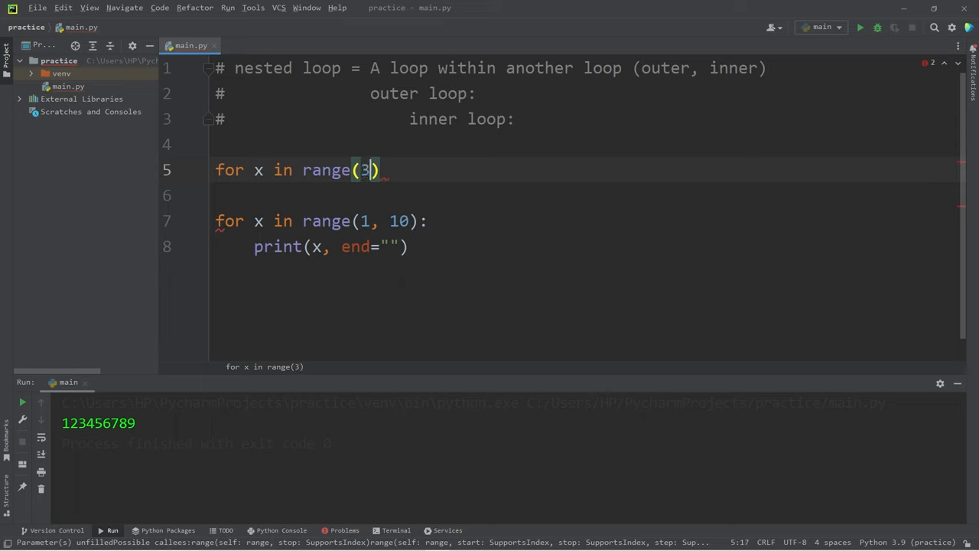
{"action": "type", "text": ":"}
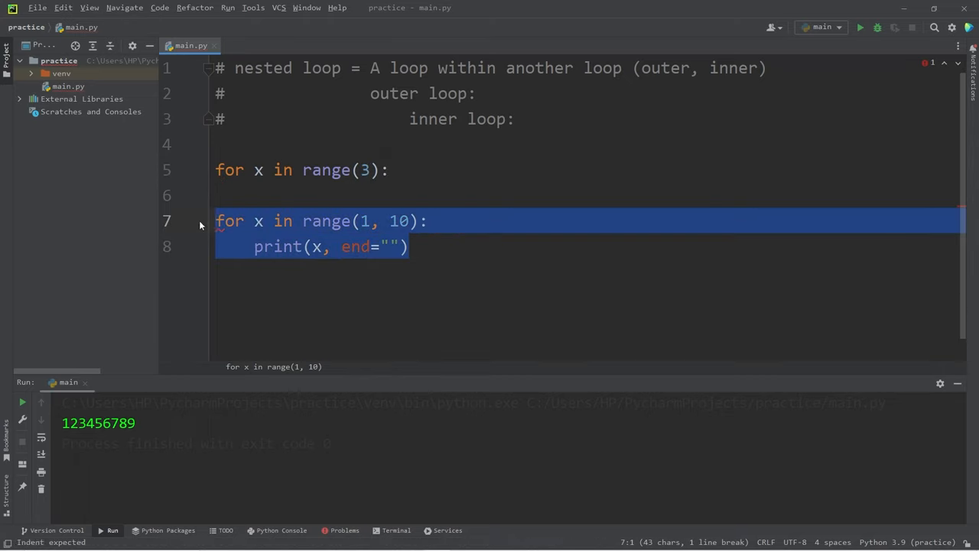
Indent the old loop under the outer one and rename its variable and print argument to y.
{"action": "key", "text": "Delete"}
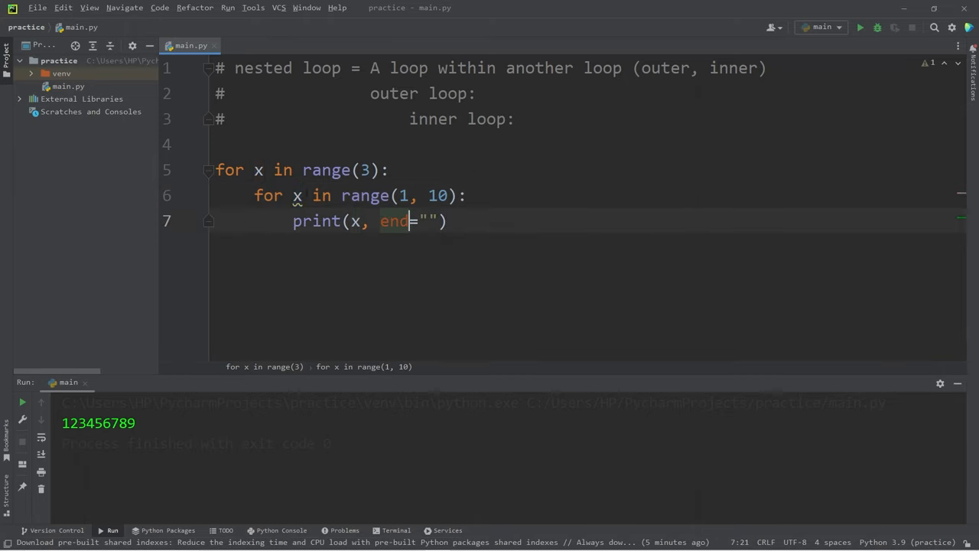
{"action": "type", "text": "y"}
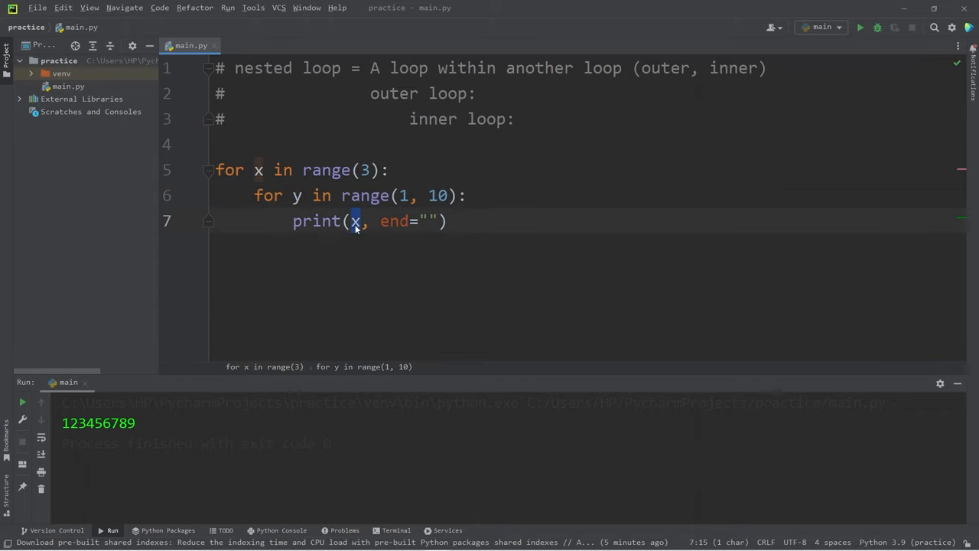
{"action": "type", "text": "y"}
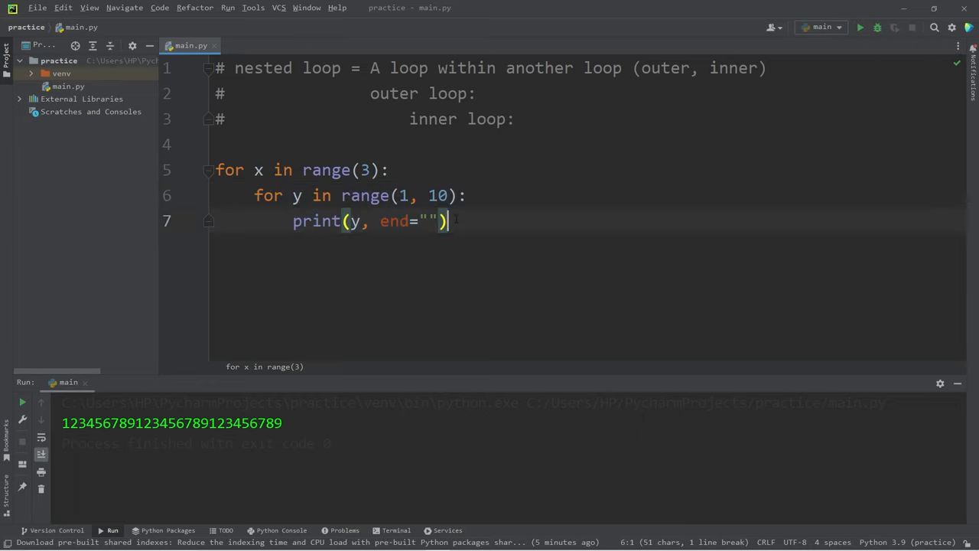
Add an empty print() after the inner loop, at the outer loop's indentation.
{"action": "left_click_drag", "start_coordinate": [254, 196], "coordinate": [447, 220]}
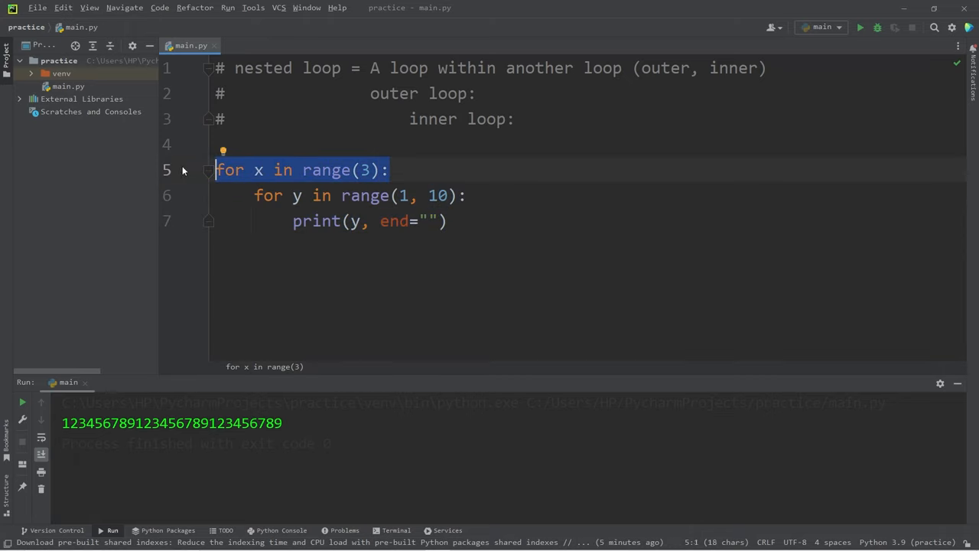
{"action": "left_click", "coordinate": [388, 169]}
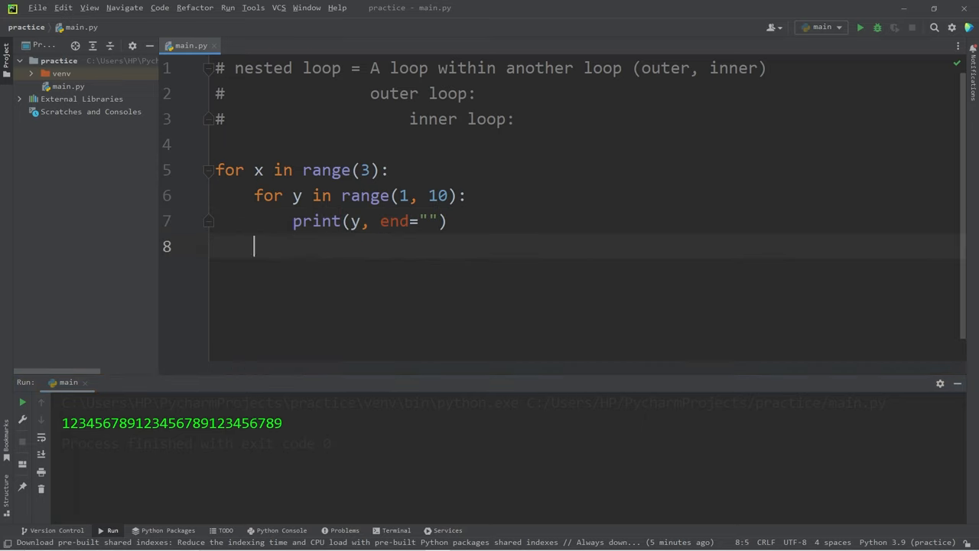
{"action": "type", "text": "print"}
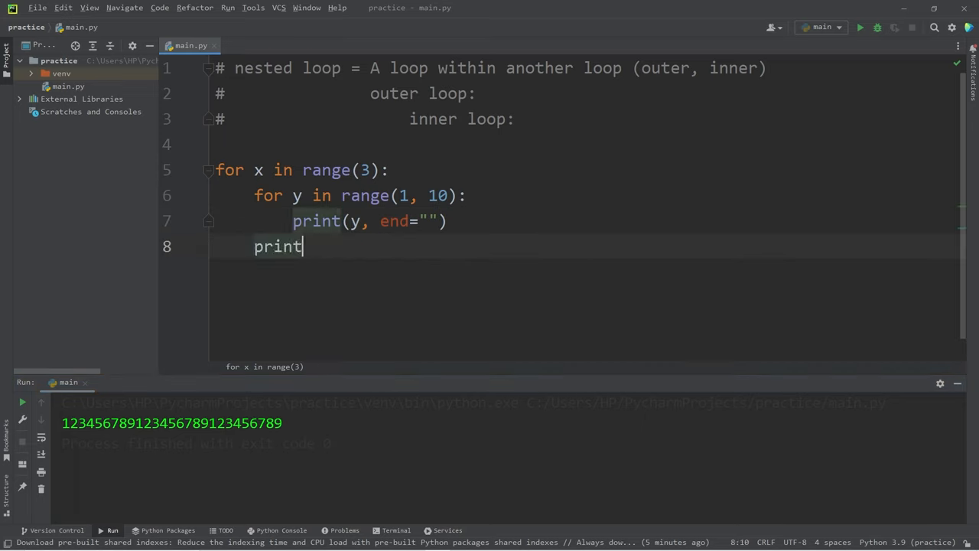
{"action": "type", "text": "()"}
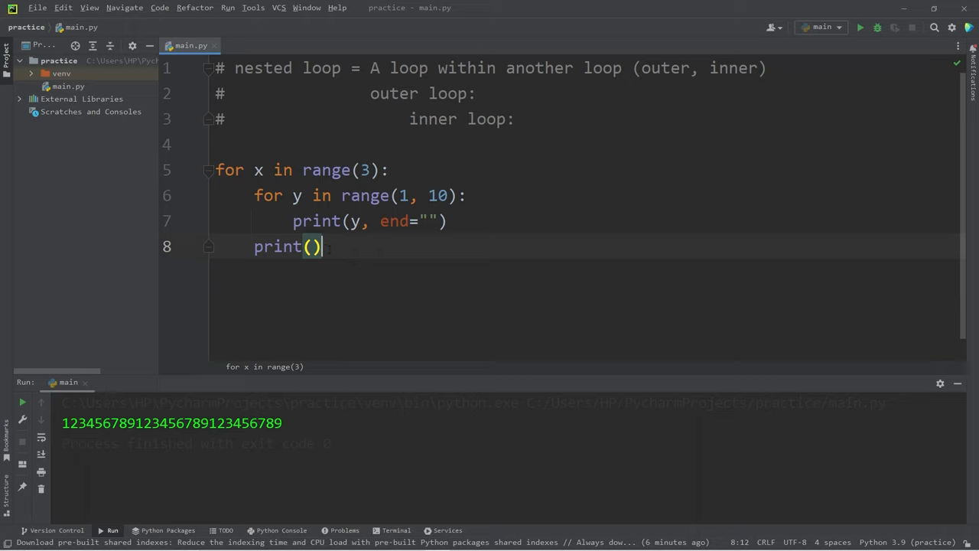
{"action": "mouse_move", "coordinate": [860, 28]}
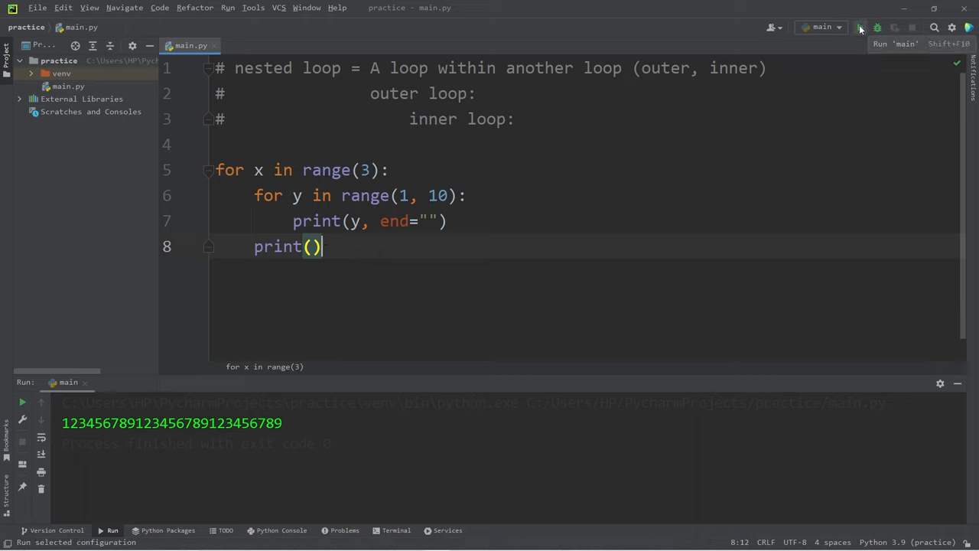
Run the script so the console shows three rows of 123456789, and review the output.
{"action": "left_click", "coordinate": [860, 27]}
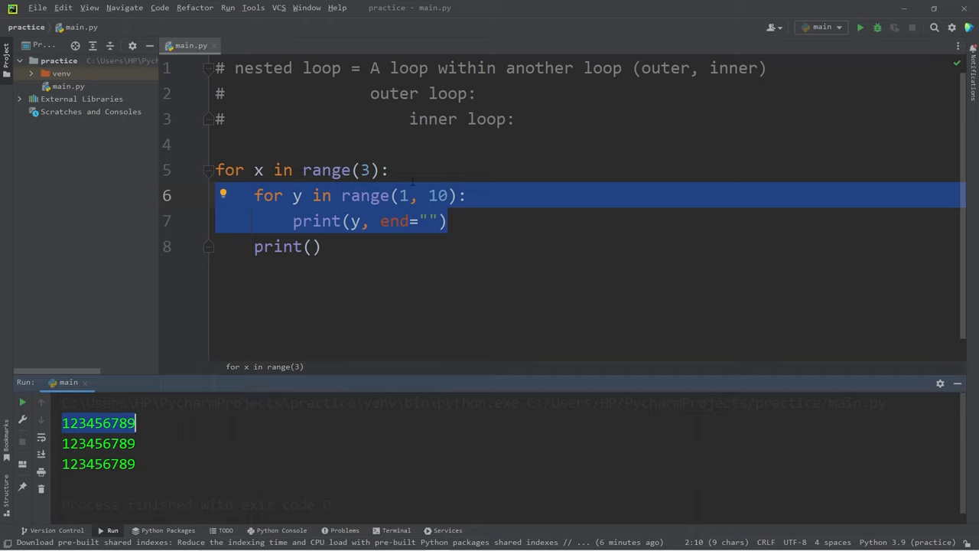
{"action": "left_click", "coordinate": [287, 246]}
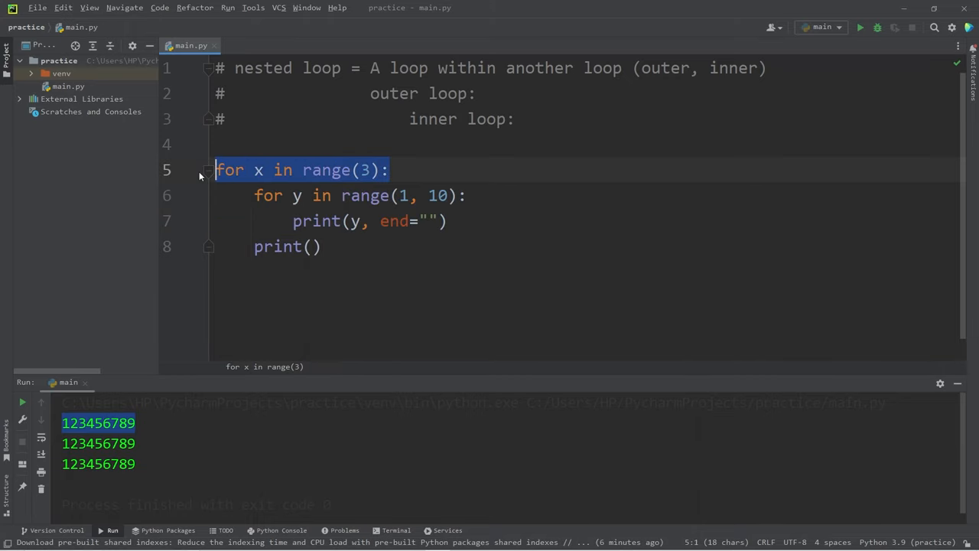
{"action": "left_click", "coordinate": [218, 144]}
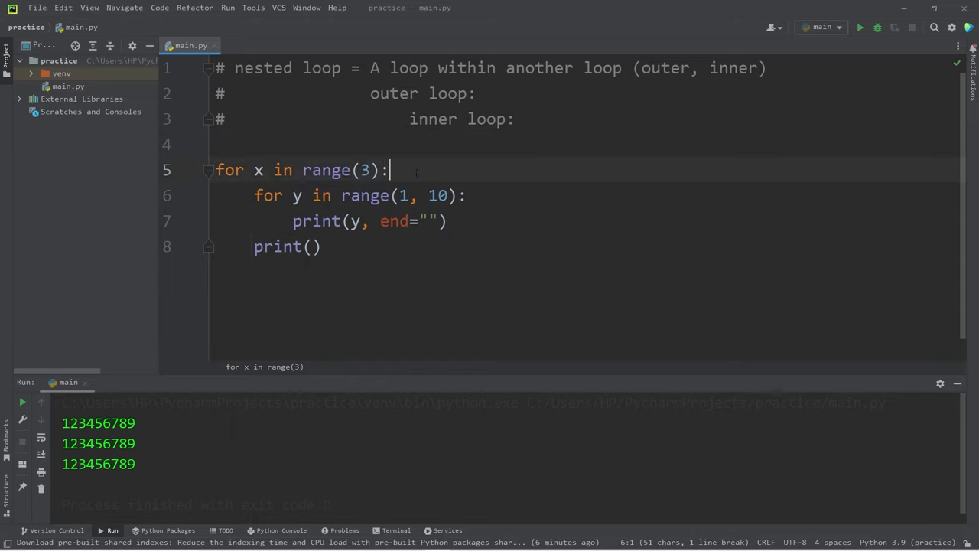
{"action": "left_click", "coordinate": [314, 245]}
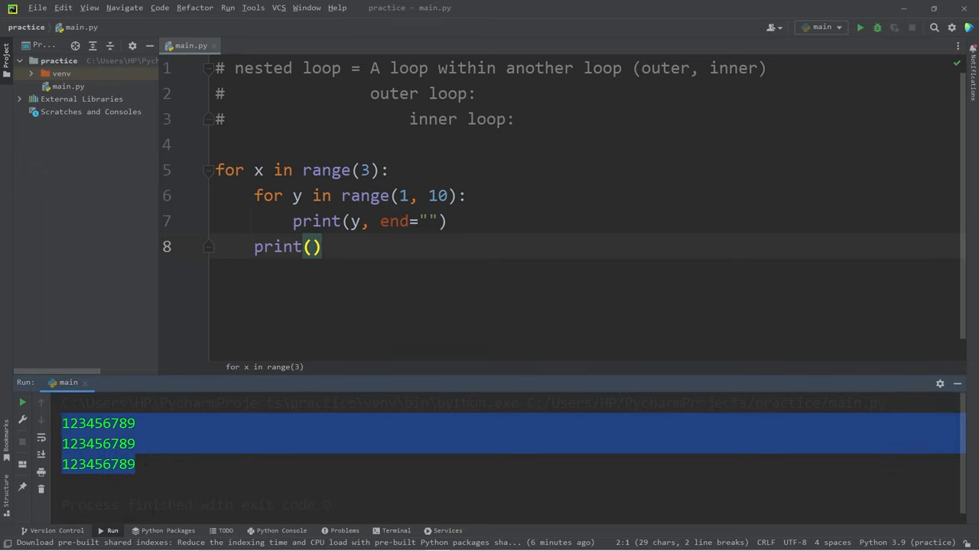
{"action": "left_click", "coordinate": [138, 464]}
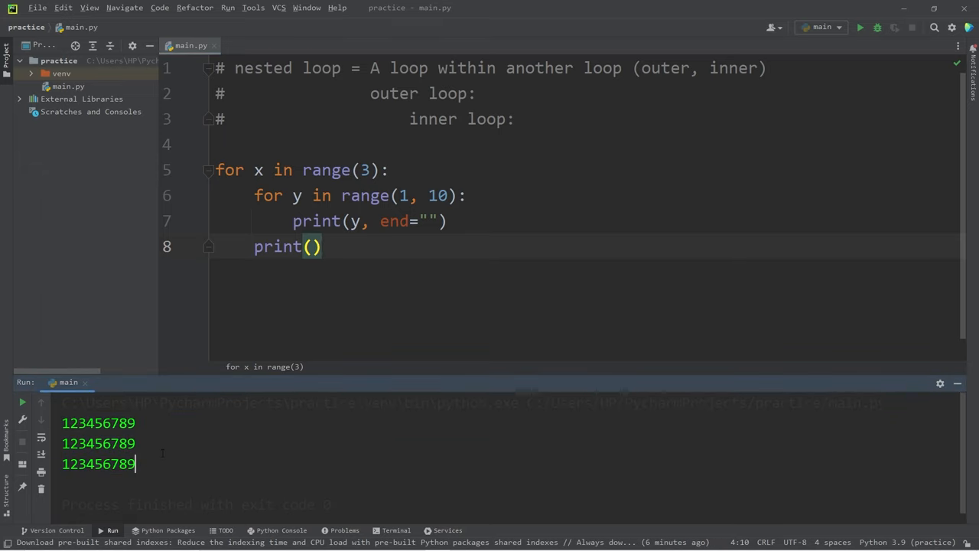
{"action": "left_click_drag", "start_coordinate": [61, 422], "coordinate": [137, 463]}
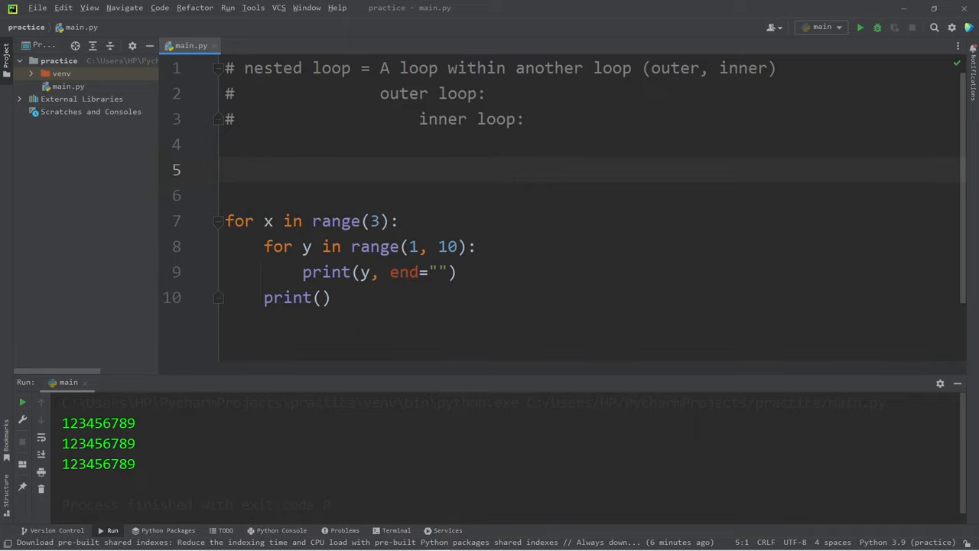
Add rows = int(input("Enter the # of rows")) above the loops.
{"action": "type", "text": "rows ="}
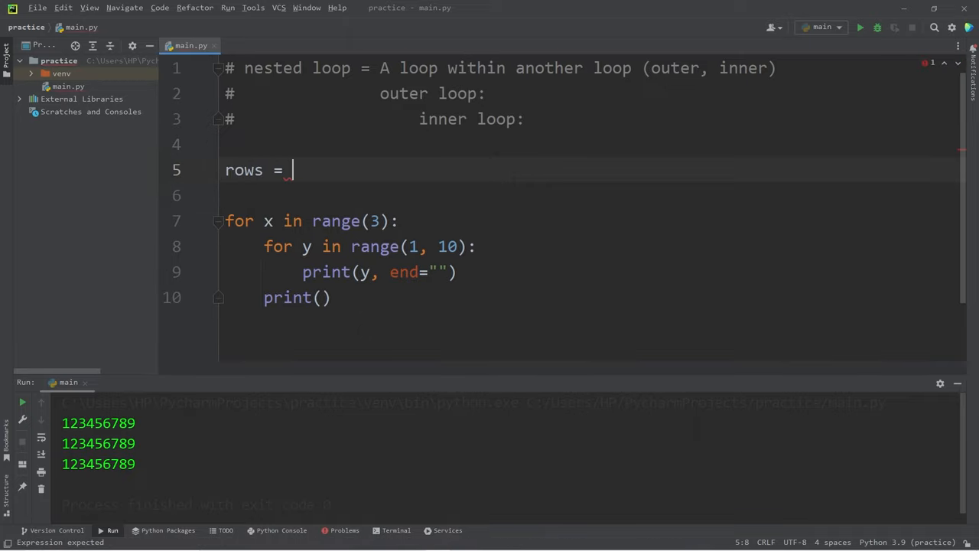
{"action": "type", "text": "input()"}
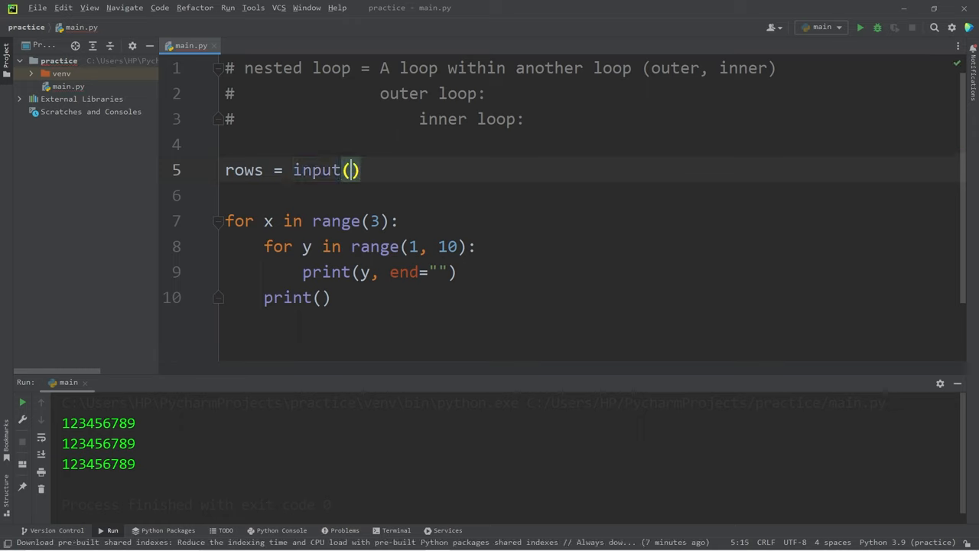
{"action": "type", "text": "\"Enter the \""}
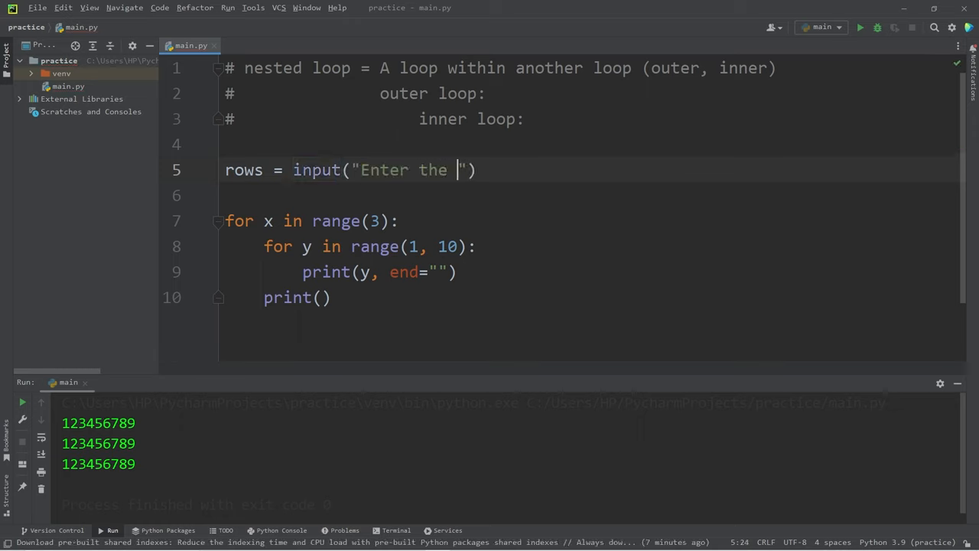
{"action": "type", "text": "# of rows:"}
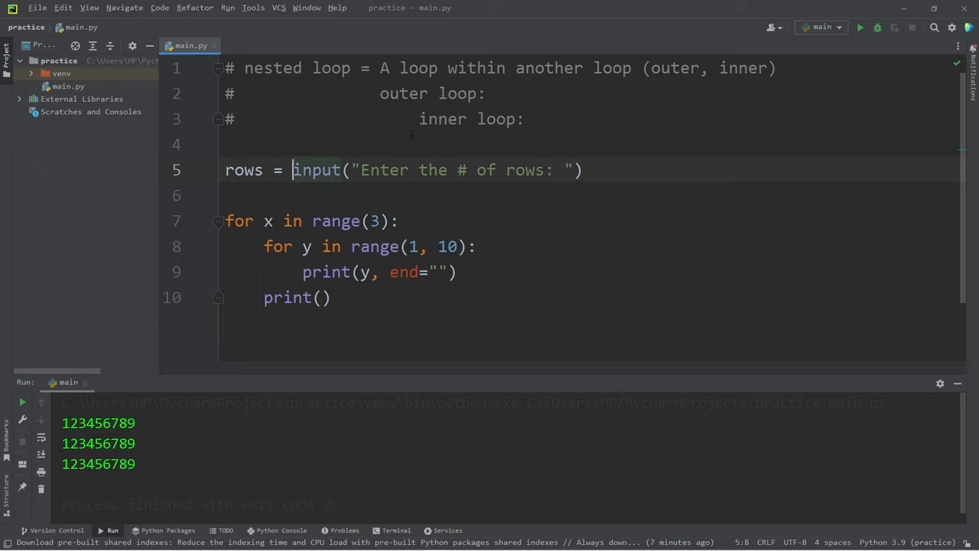
{"action": "type", "text": "int("}
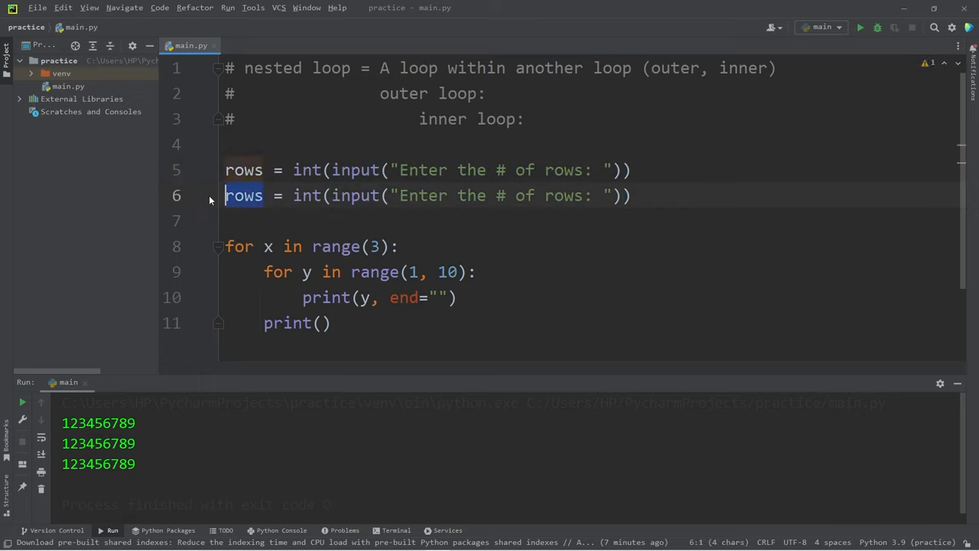
Add a columns input line with its prompt asking for the # of columns.
{"action": "type", "text": "columns"}
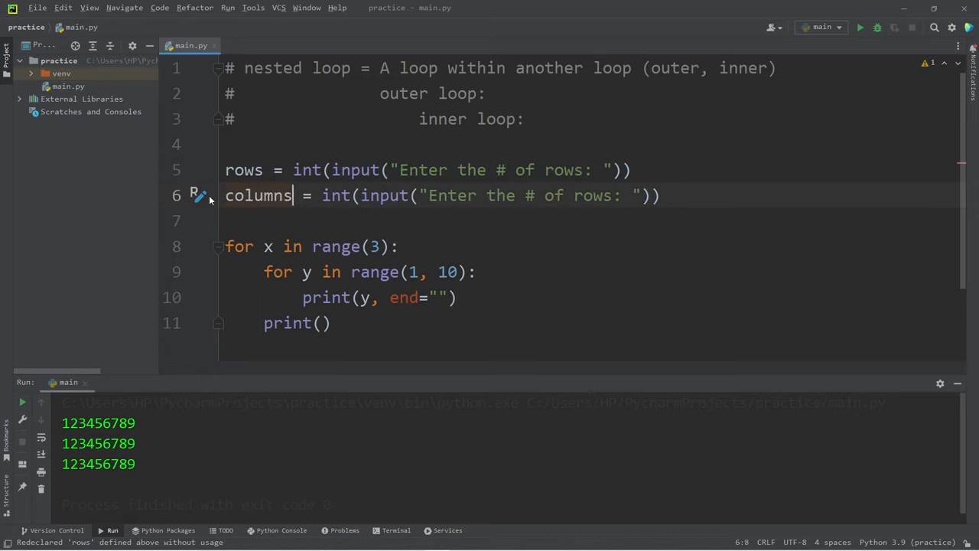
{"action": "double_click", "coordinate": [591, 196]}
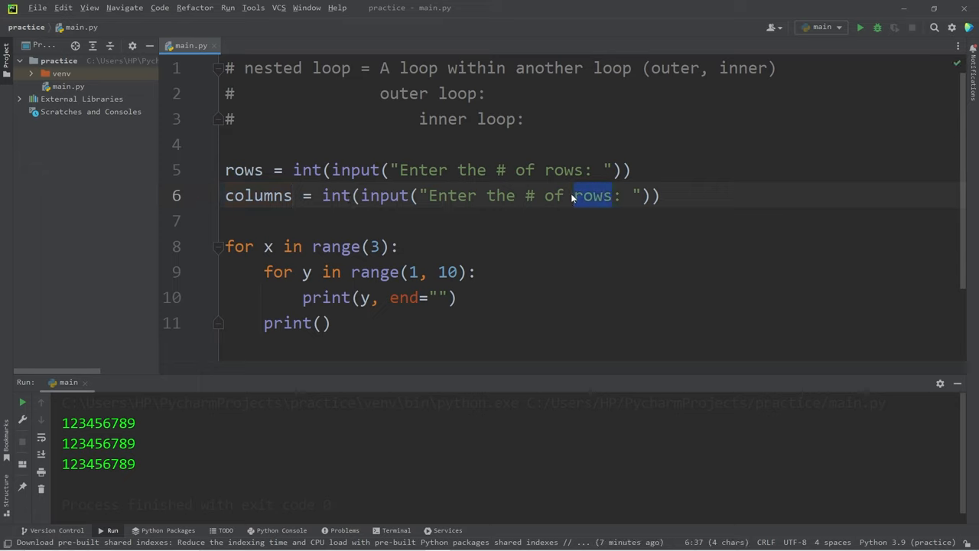
{"action": "type", "text": "columns"}
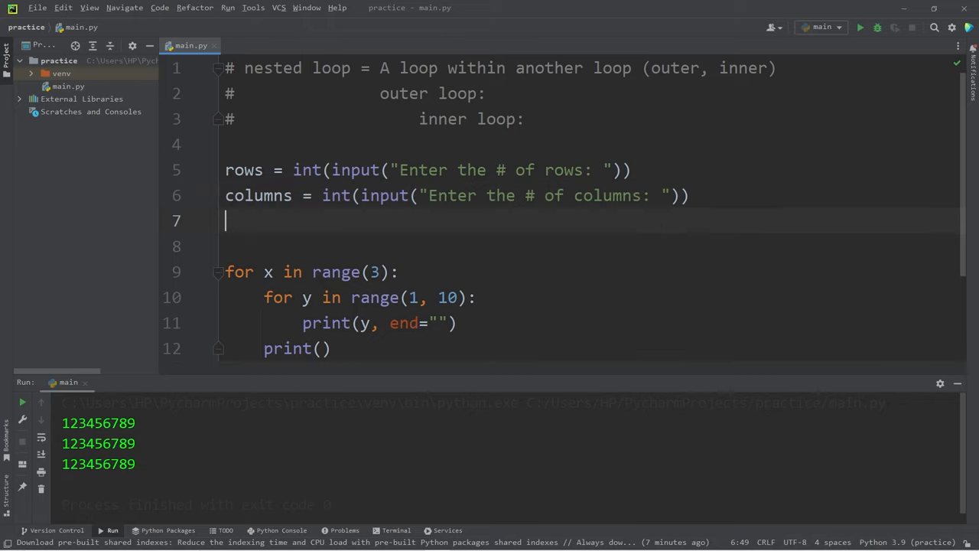
Add symbol = input("Enter a symbol to use:") below the other prompts.
{"action": "type", "text": "symbol ="}
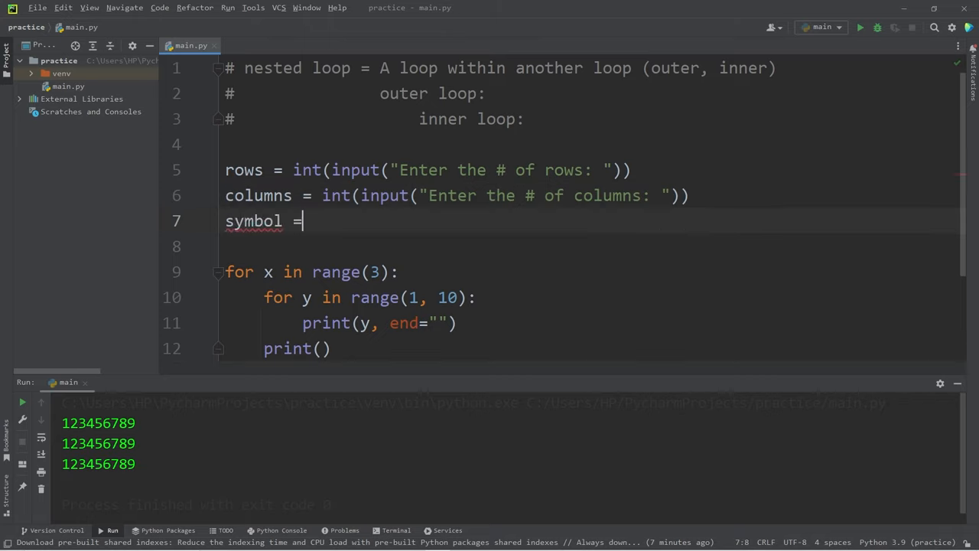
{"action": "type", "text": "input()"}
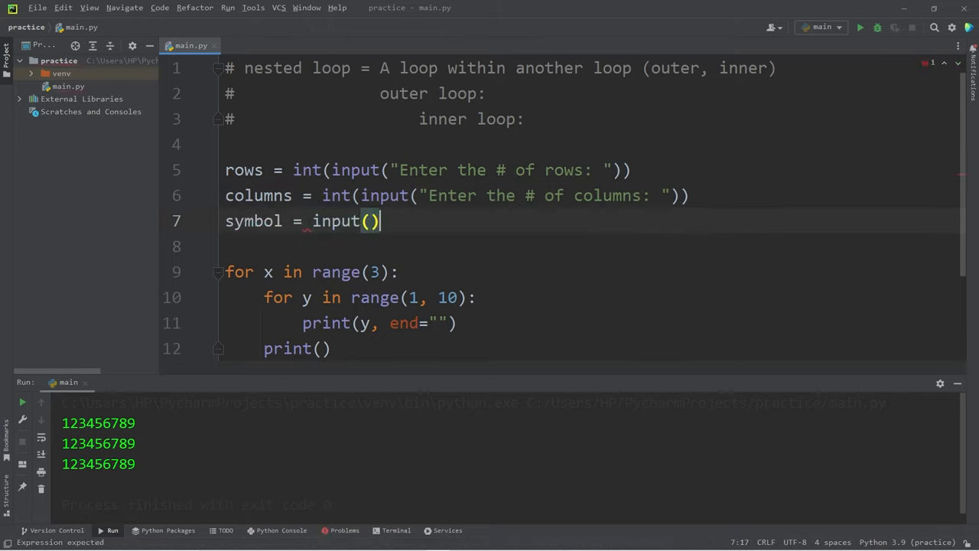
{"action": "type", "text": "\"Ent"}
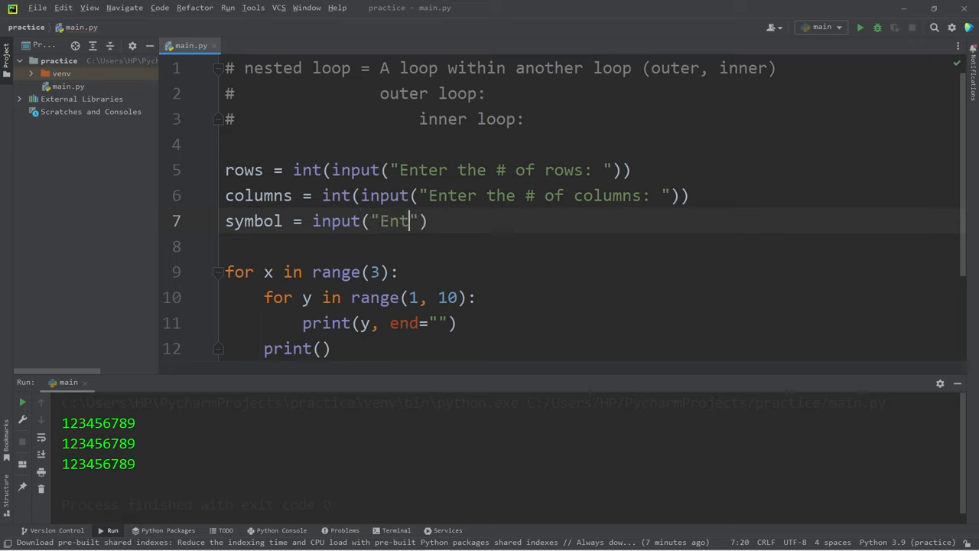
{"action": "type", "text": "er a symbol to"}
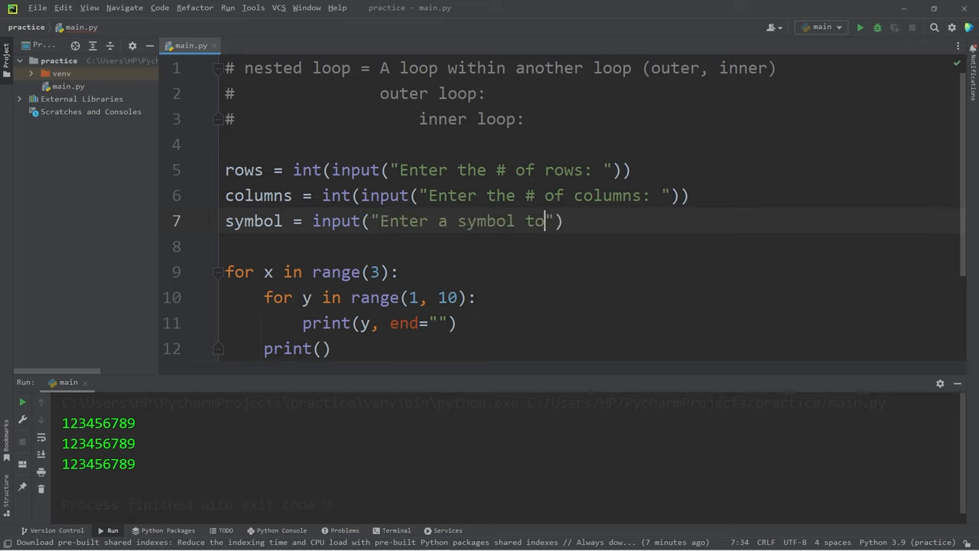
{"action": "type", "text": "use:"}
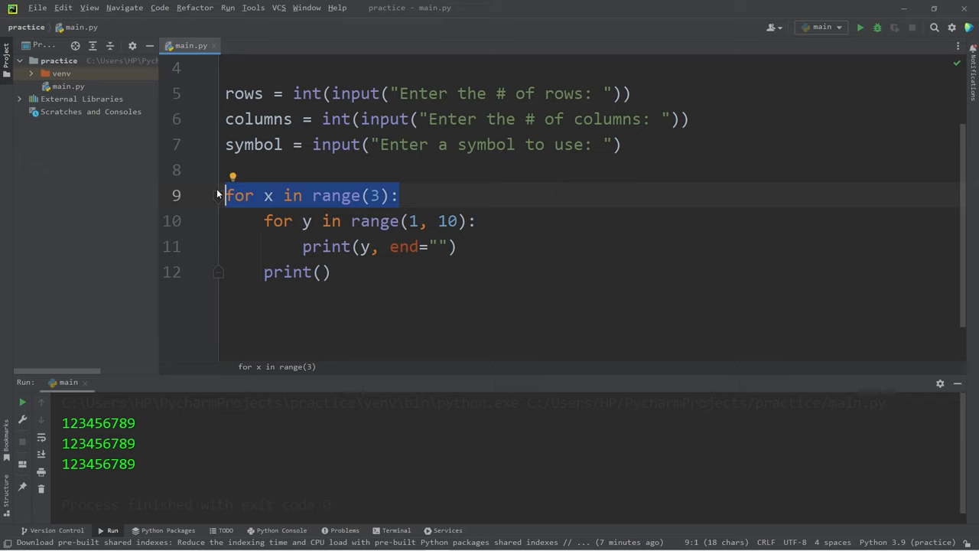
Make the loops range over rows and columns and print symbol with end="".
{"action": "left_click", "coordinate": [398, 196]}
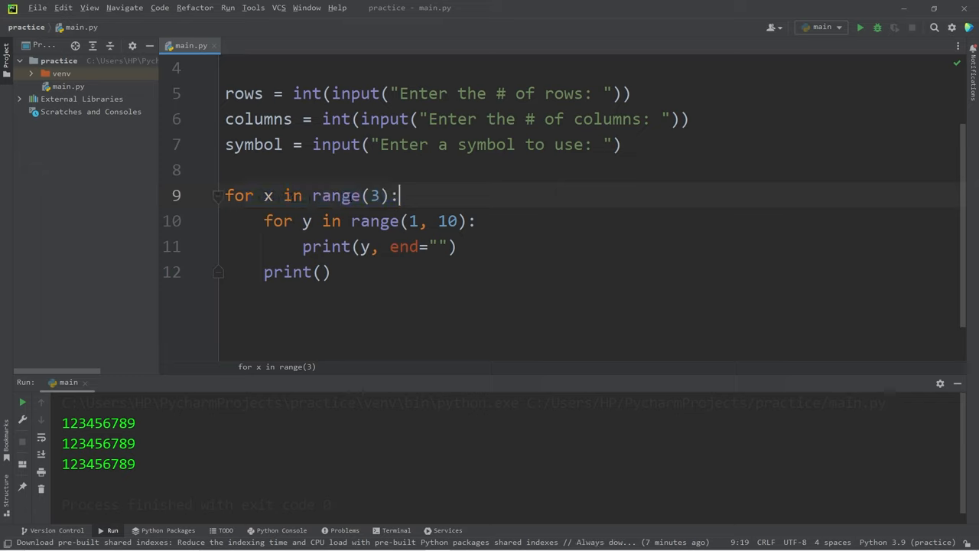
{"action": "type", "text": "r"}
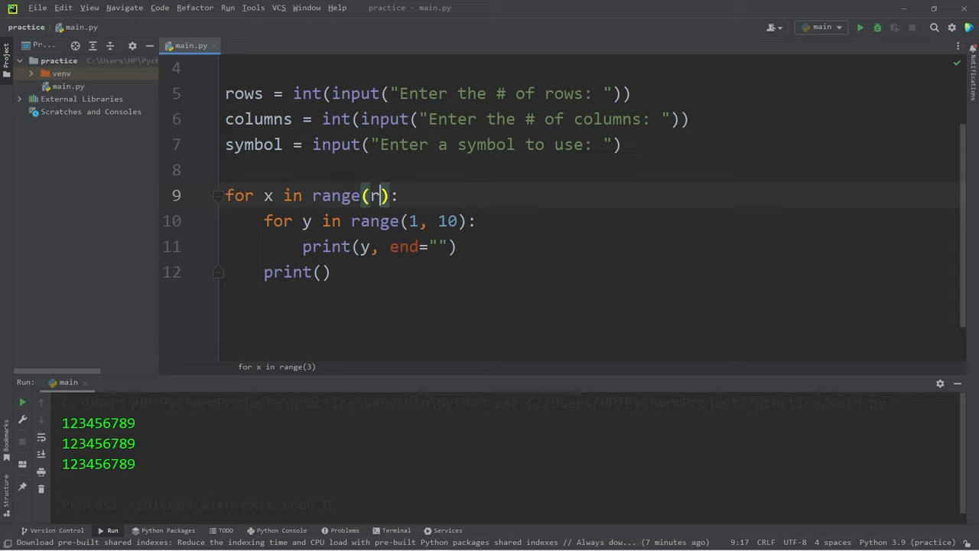
{"action": "type", "text": "ows"}
{"action": "left_click", "coordinate": [592, 220]}
{"action": "type", "text": "c"}
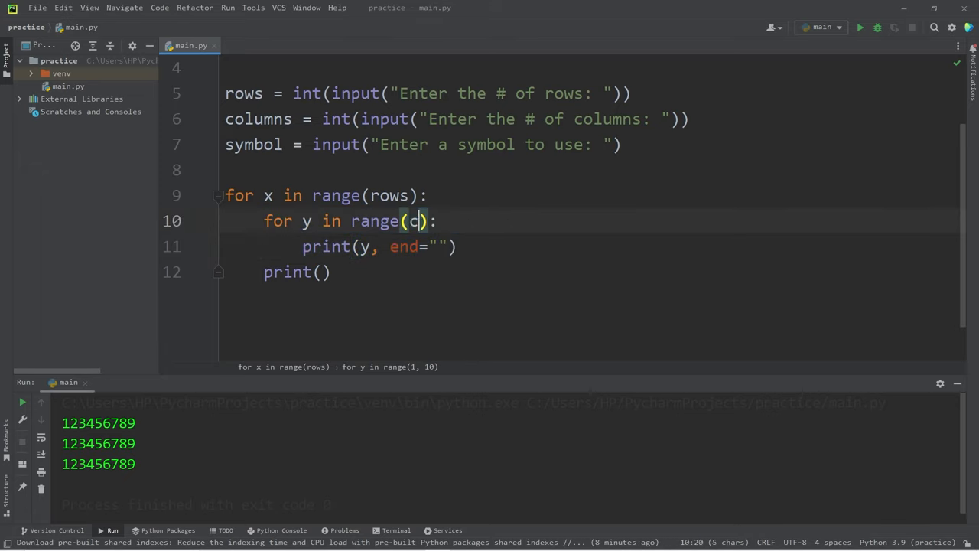
{"action": "type", "text": "olumns"}
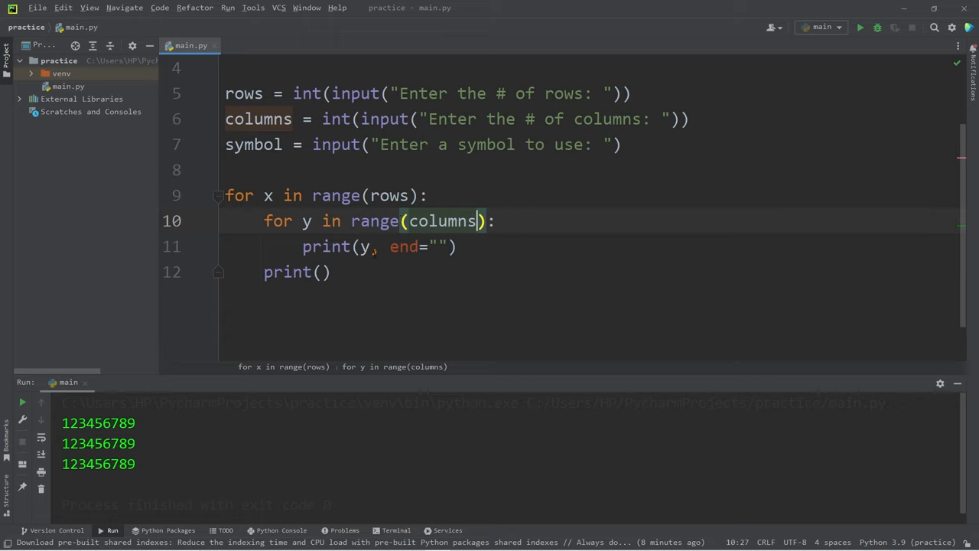
{"action": "type", "text": "symbol"}
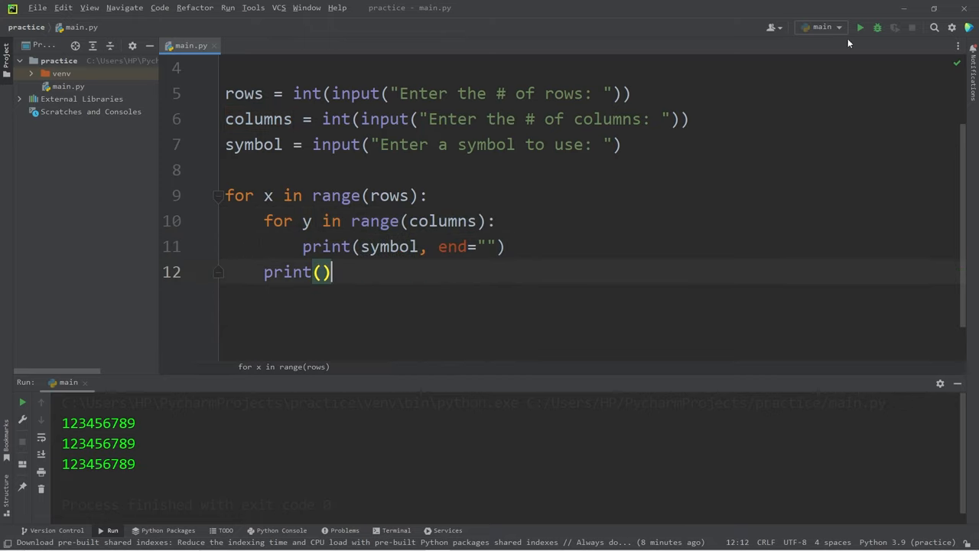
Run the script with 4 rows, 10 columns and $ to print a 4-by-10 block of dollar signs.
{"action": "left_click", "coordinate": [860, 28]}
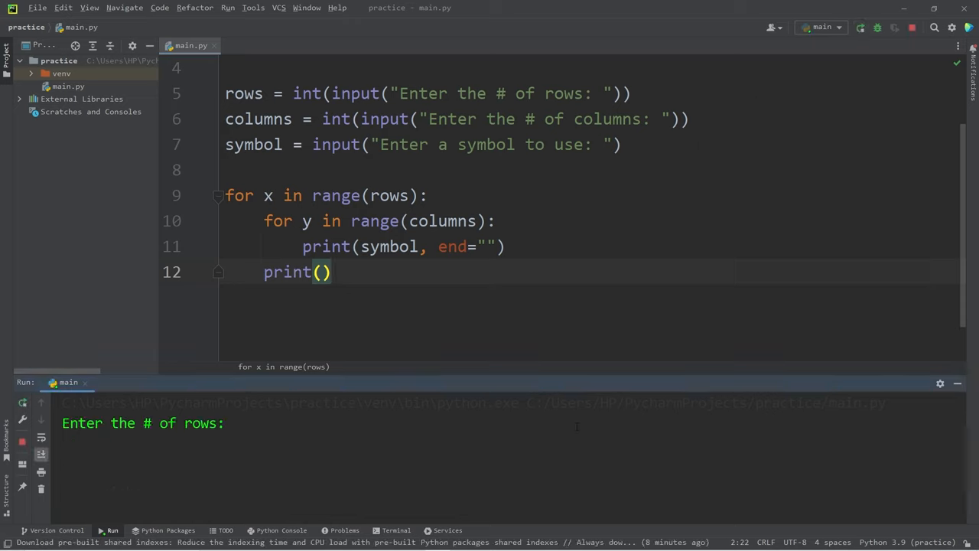
{"action": "type", "text": "4"}
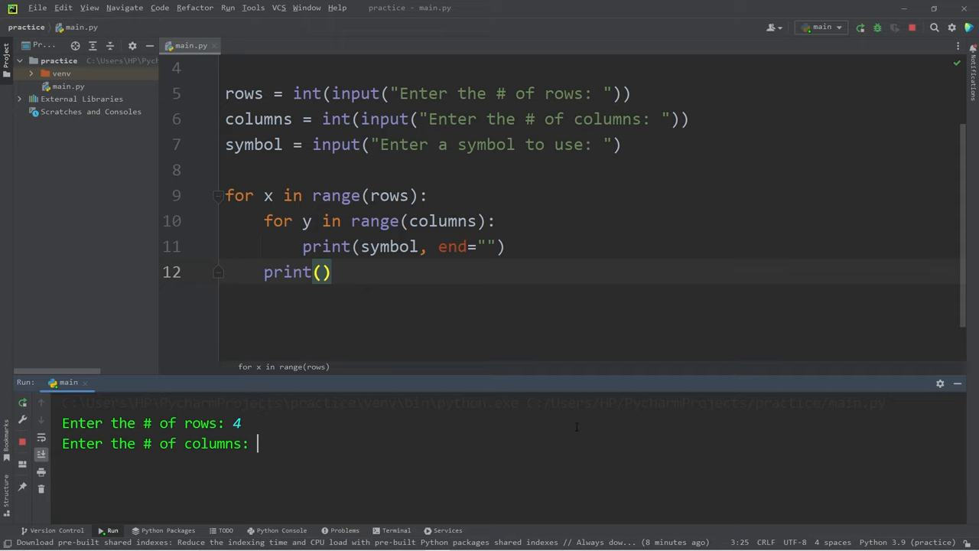
{"action": "type", "text": "10"}
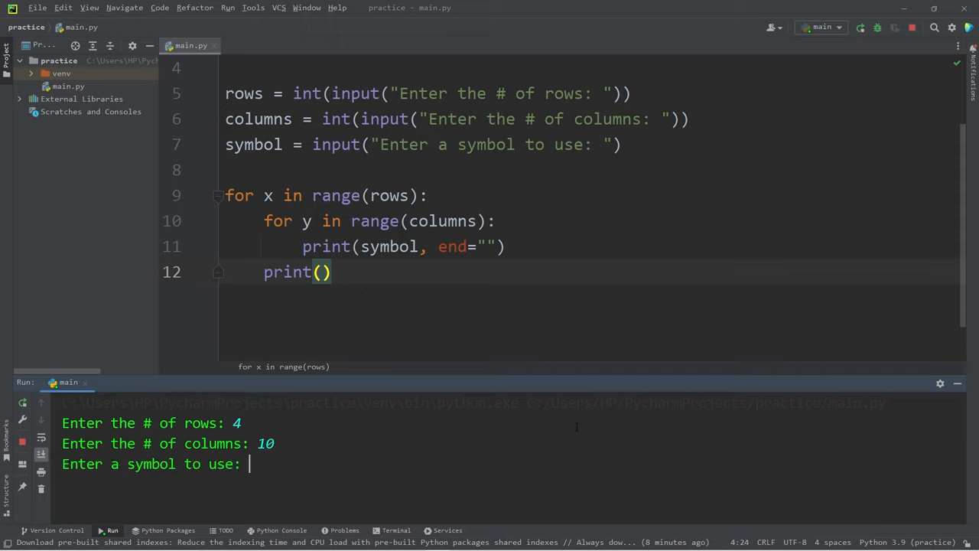
{"action": "type", "text": "$"}
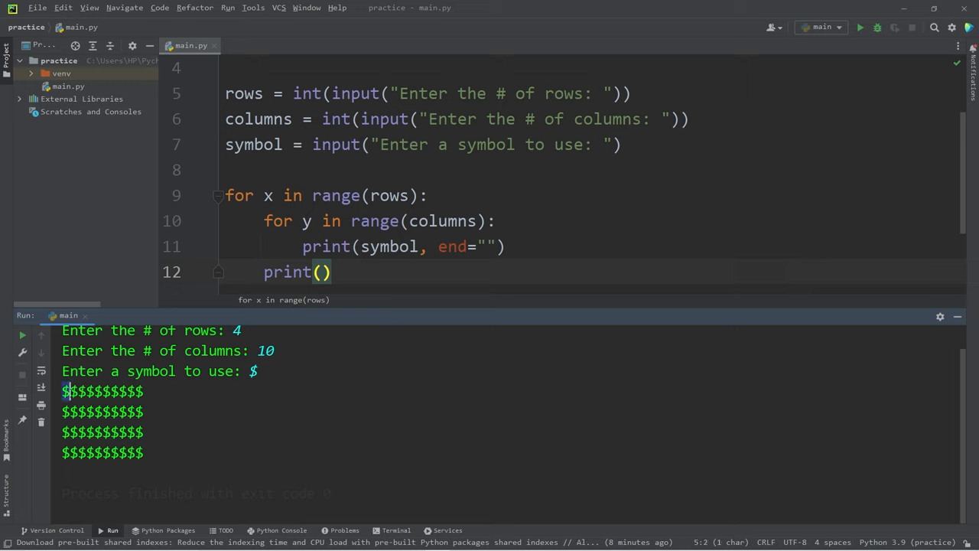
{"action": "left_click_drag", "start_coordinate": [61, 391], "coordinate": [110, 391]}
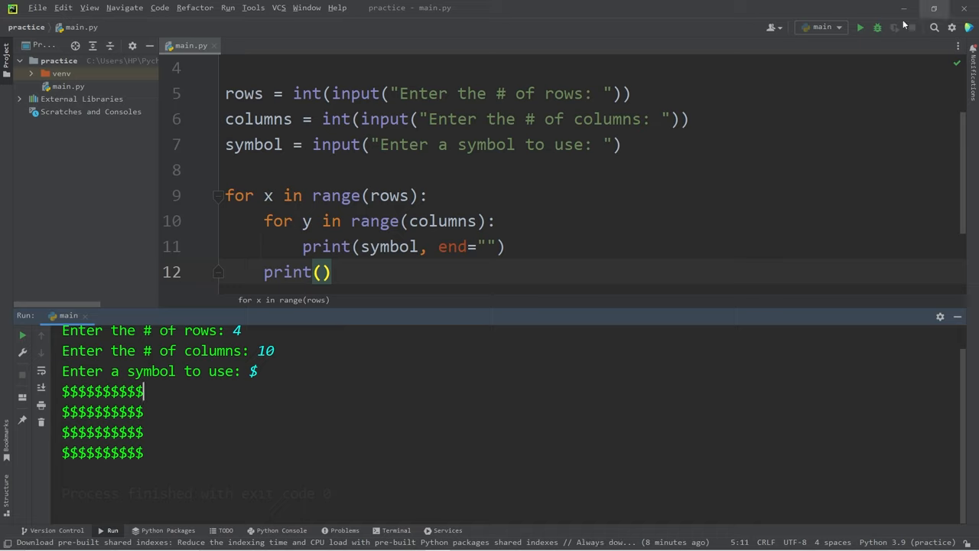
Run again with 3 rows, 5 columns and * to print three rows of five asterisks.
{"action": "left_click", "coordinate": [860, 27]}
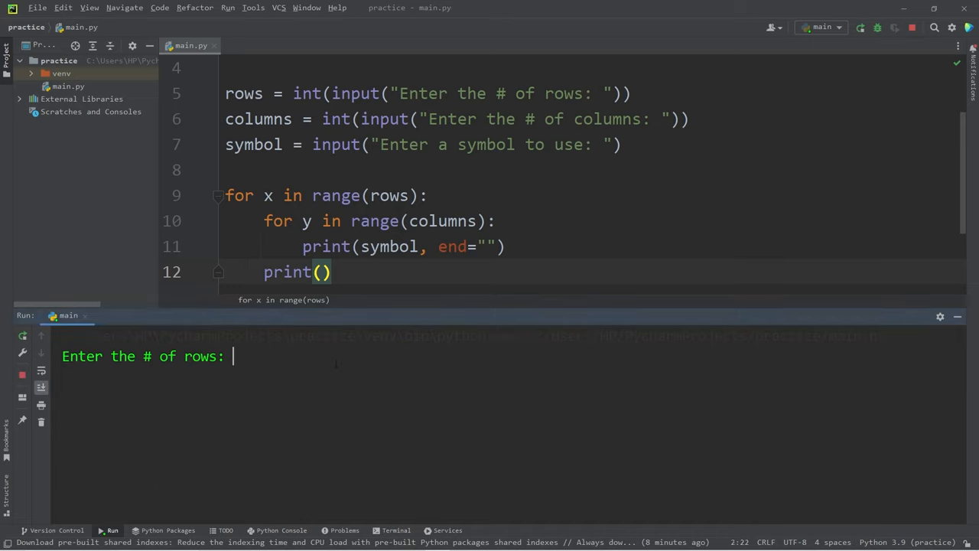
{"action": "type", "text": "3"}
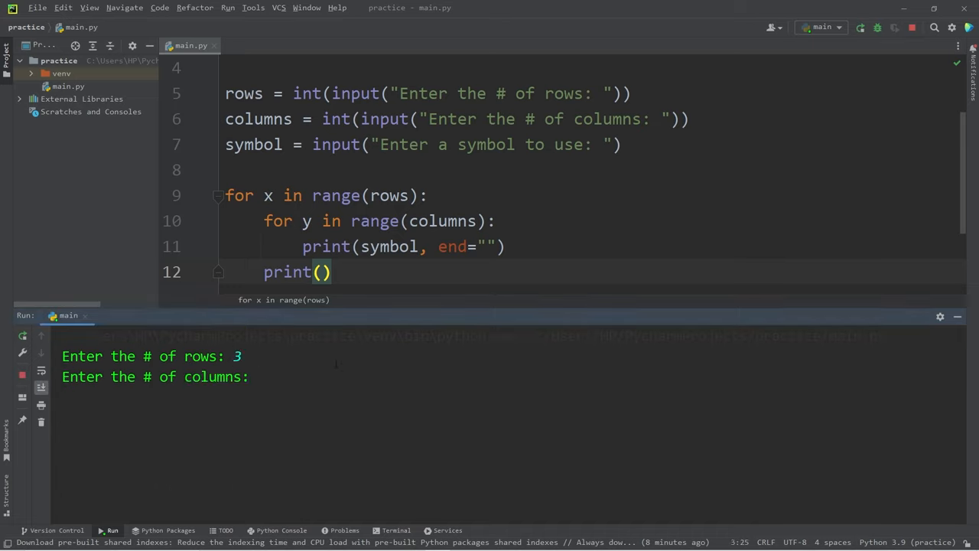
{"action": "type", "text": "5"}
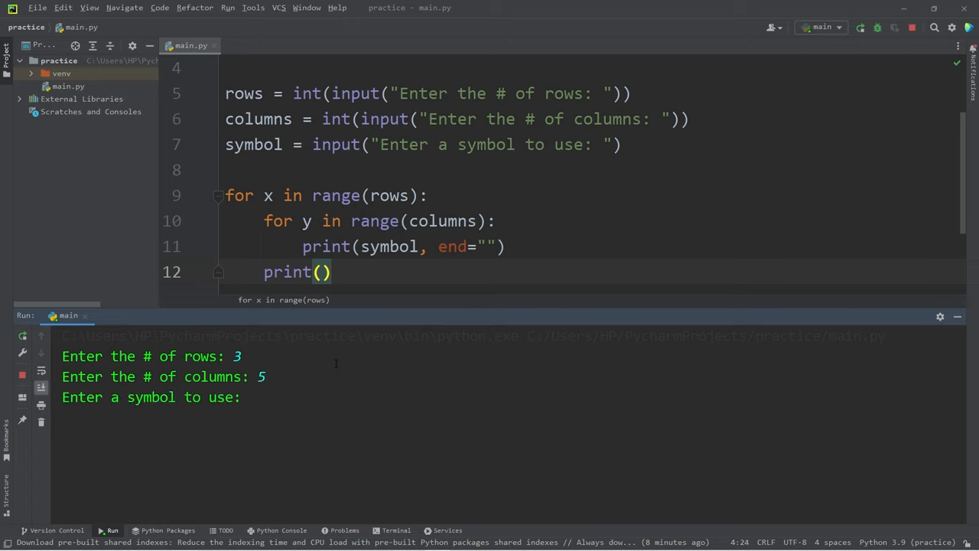
{"action": "type", "text": "*"}
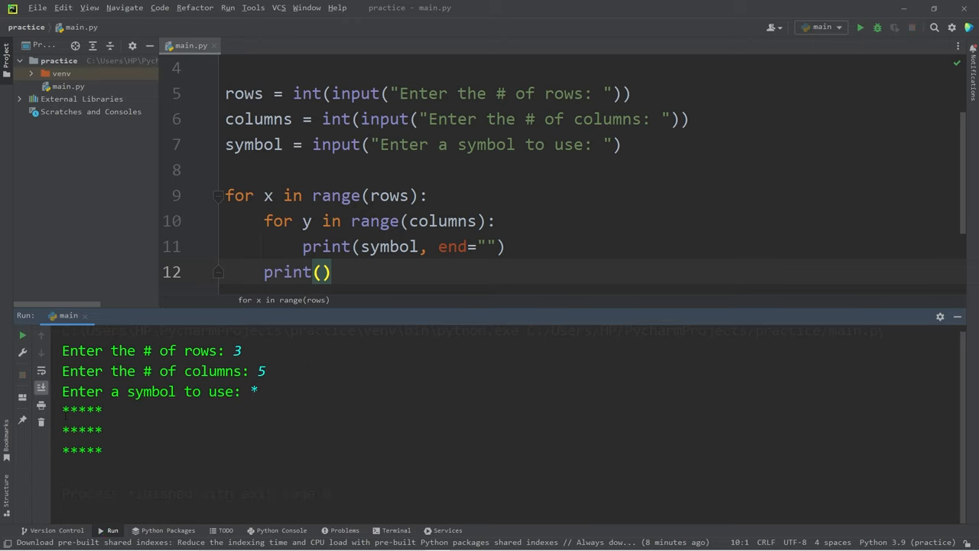